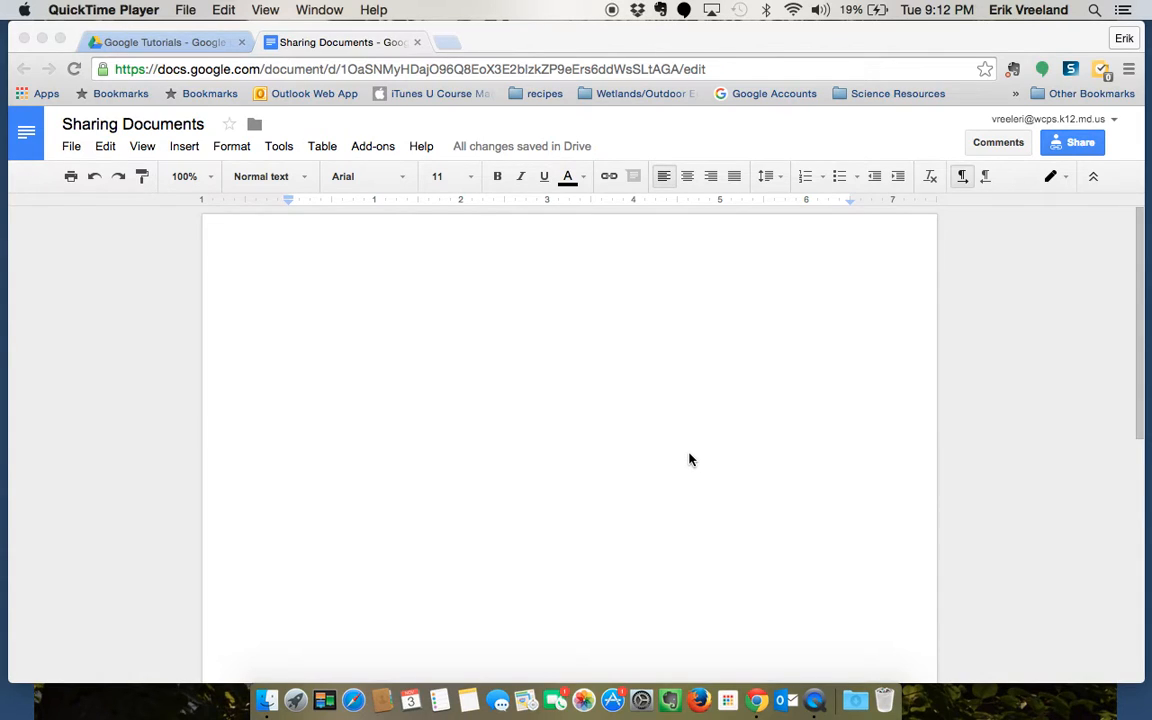
{"action": "mouse_move", "coordinate": [440, 303]}
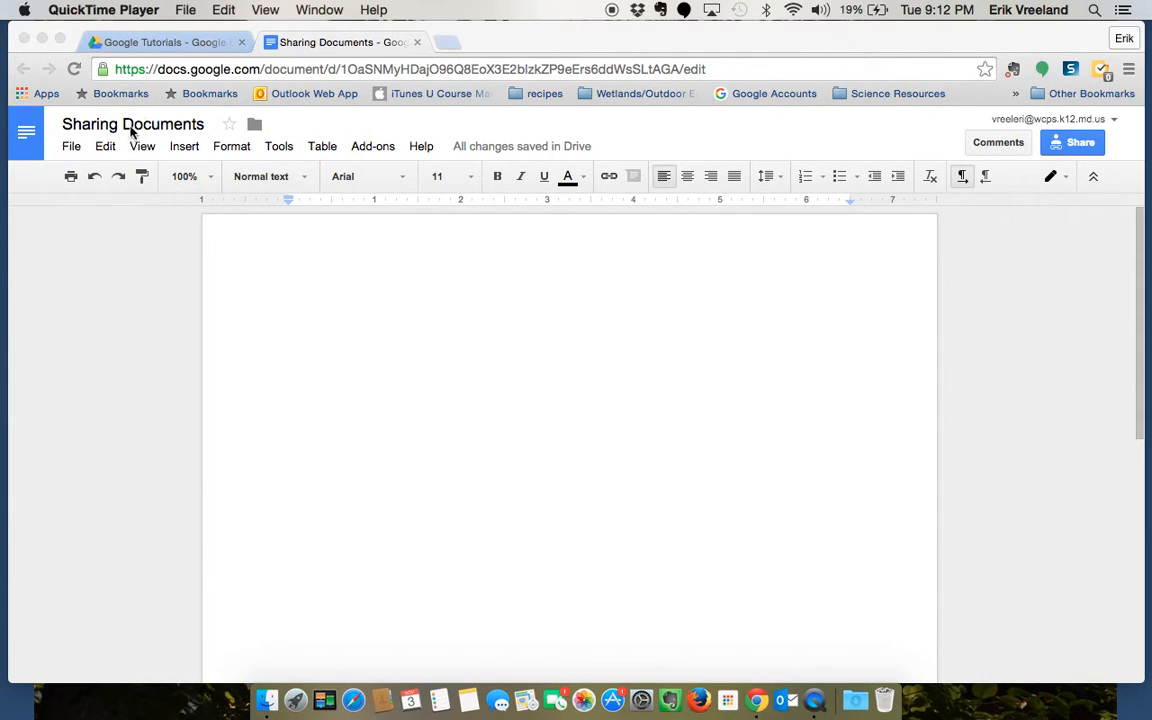
{"action": "mouse_move", "coordinate": [535, 183]}
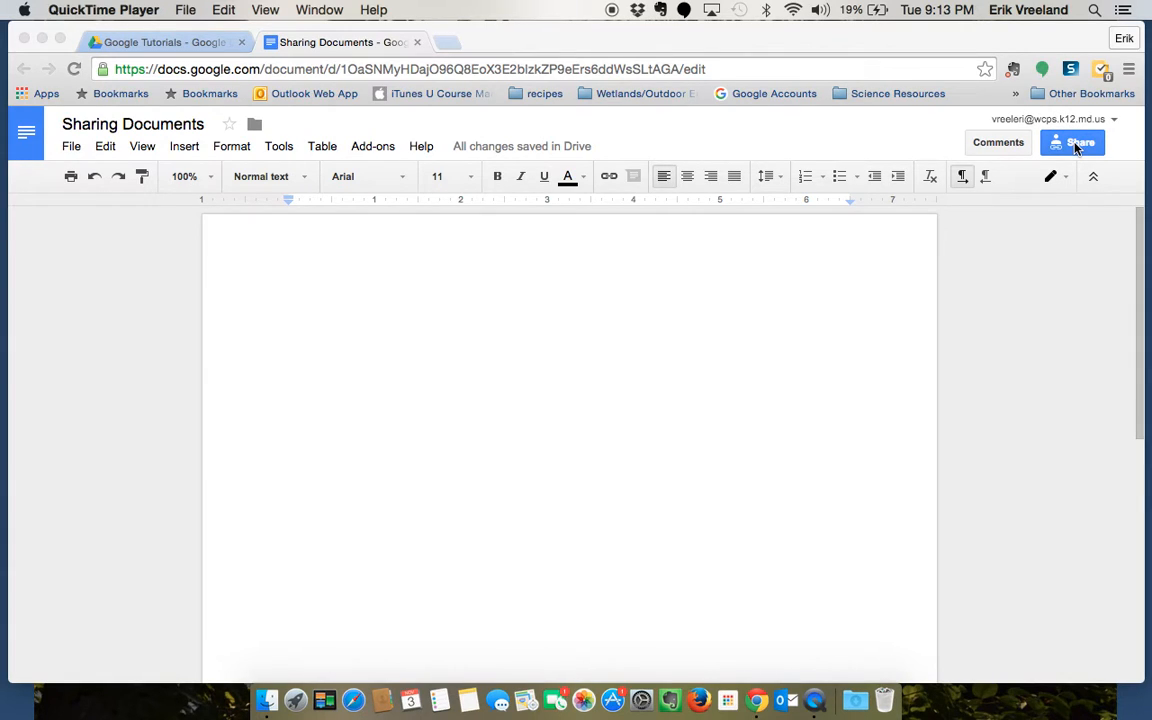
Open the document's sharing dialog and select its shareable view link
{"action": "left_click", "coordinate": [289, 308]}
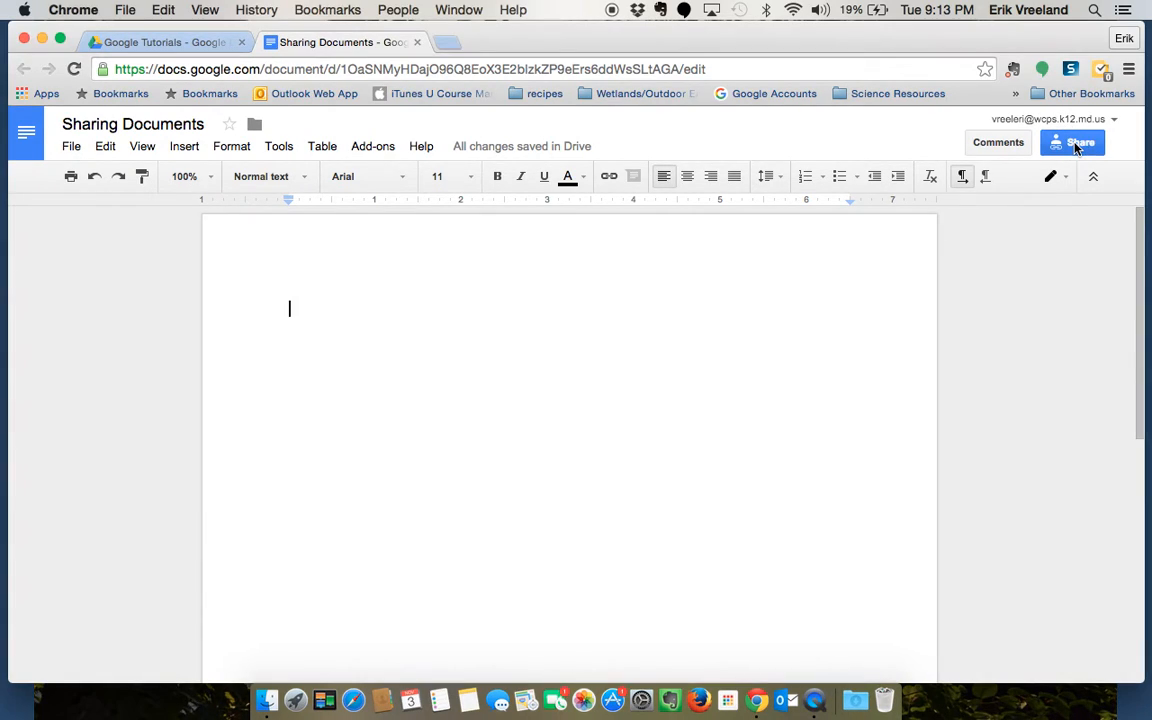
{"action": "left_click", "coordinate": [1072, 142]}
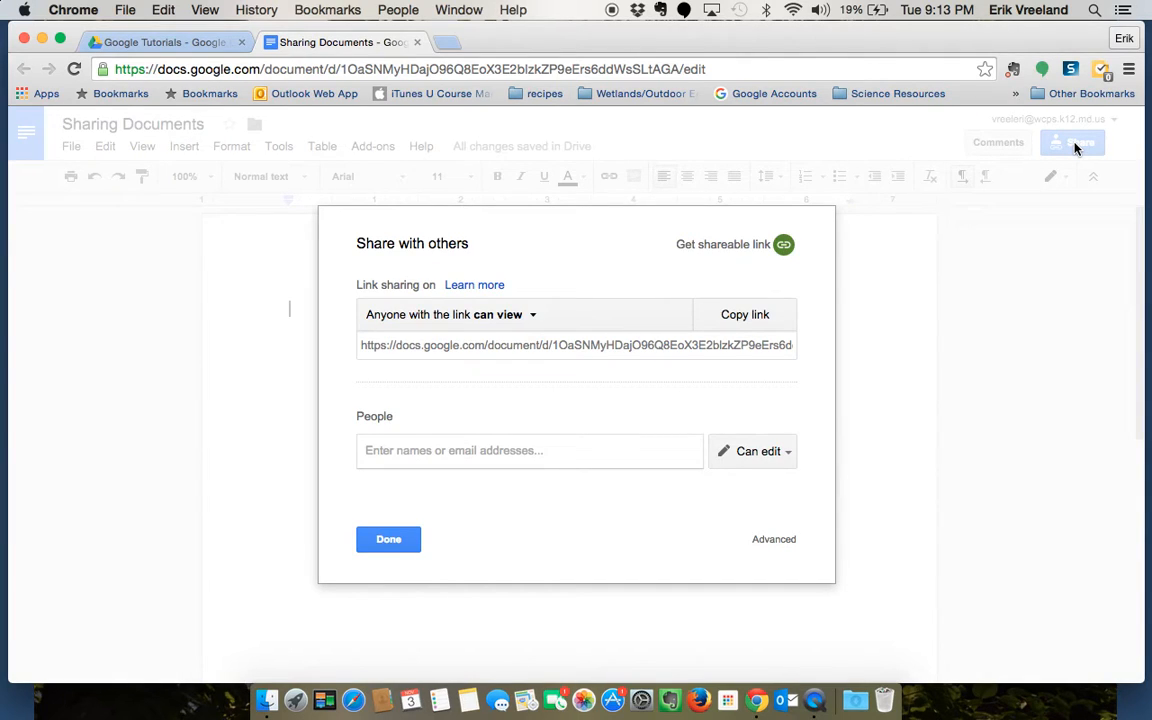
{"action": "mouse_move", "coordinate": [294, 263]}
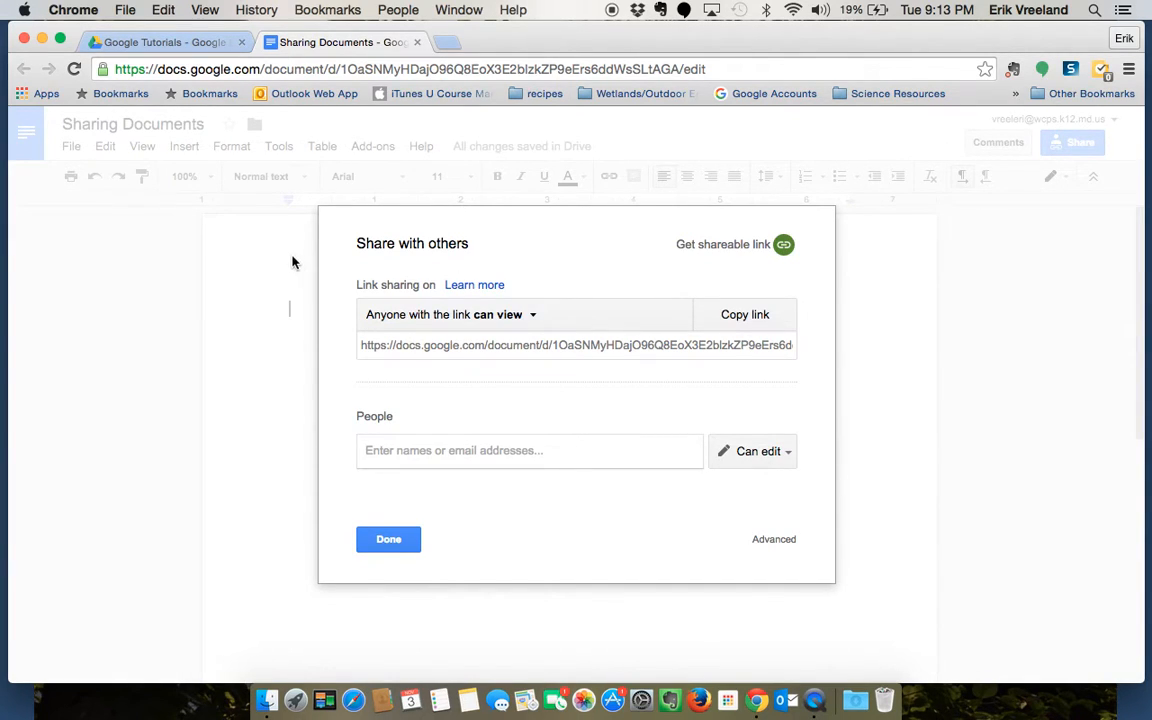
{"action": "mouse_move", "coordinate": [432, 290]}
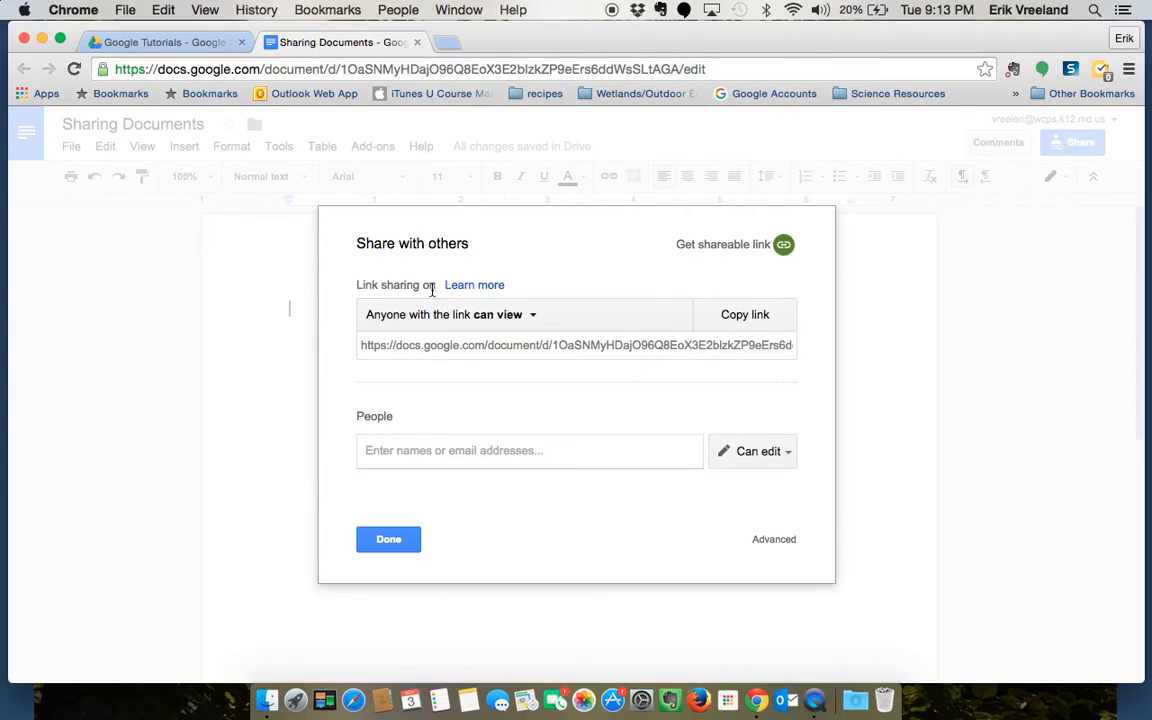
{"action": "mouse_move", "coordinate": [525, 450]}
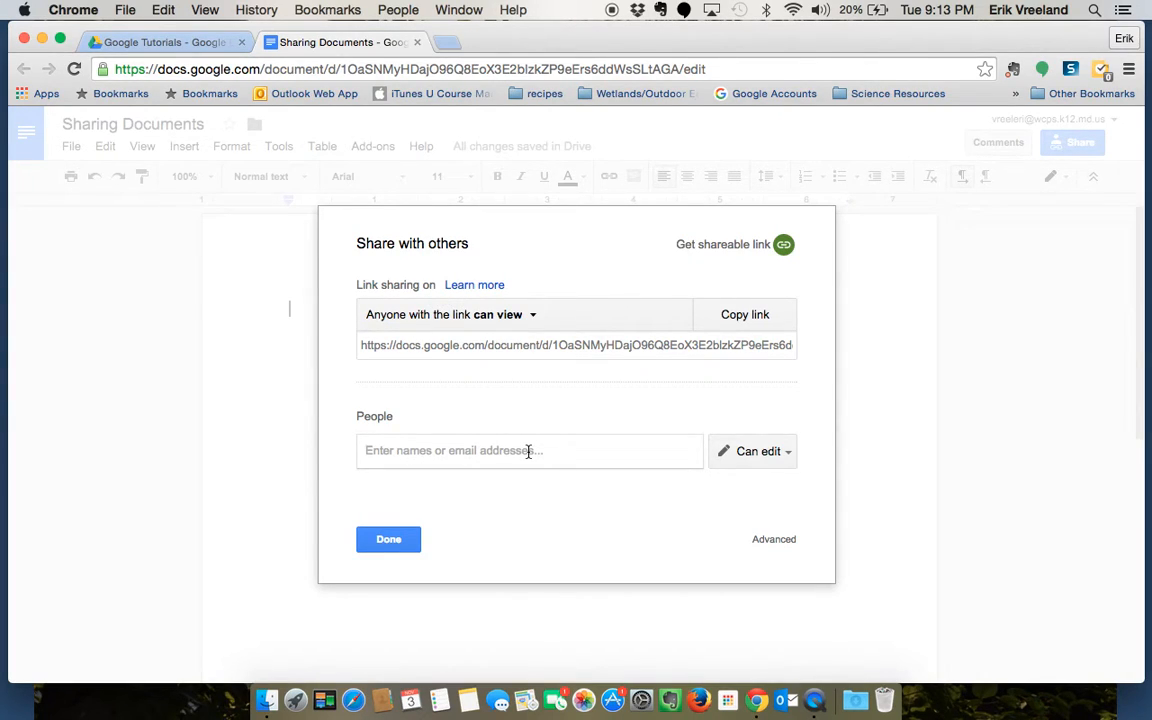
{"action": "mouse_move", "coordinate": [456, 390]}
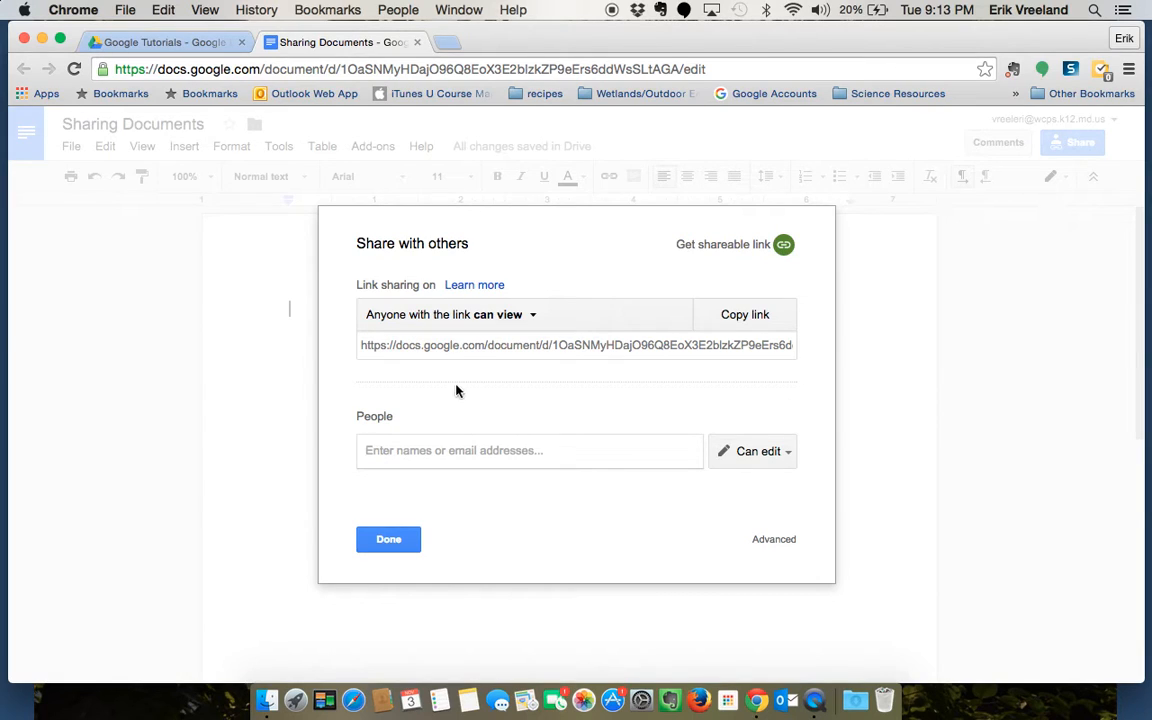
{"action": "mouse_move", "coordinate": [718, 347]}
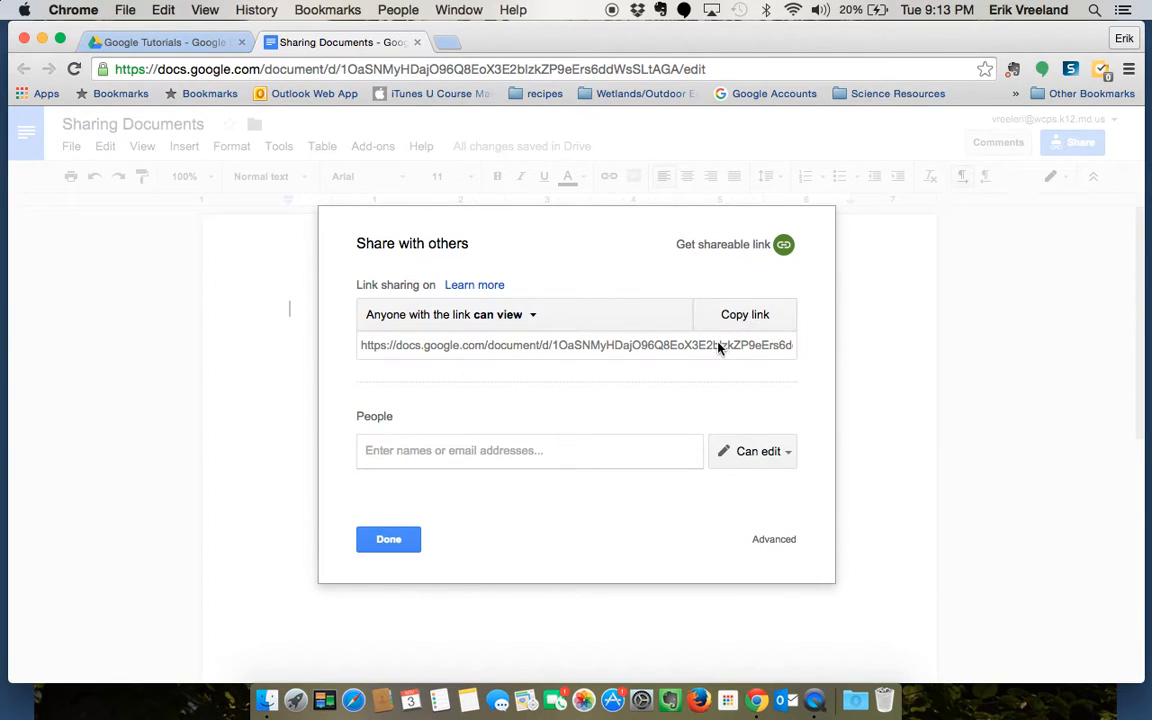
{"action": "left_click", "coordinate": [745, 314]}
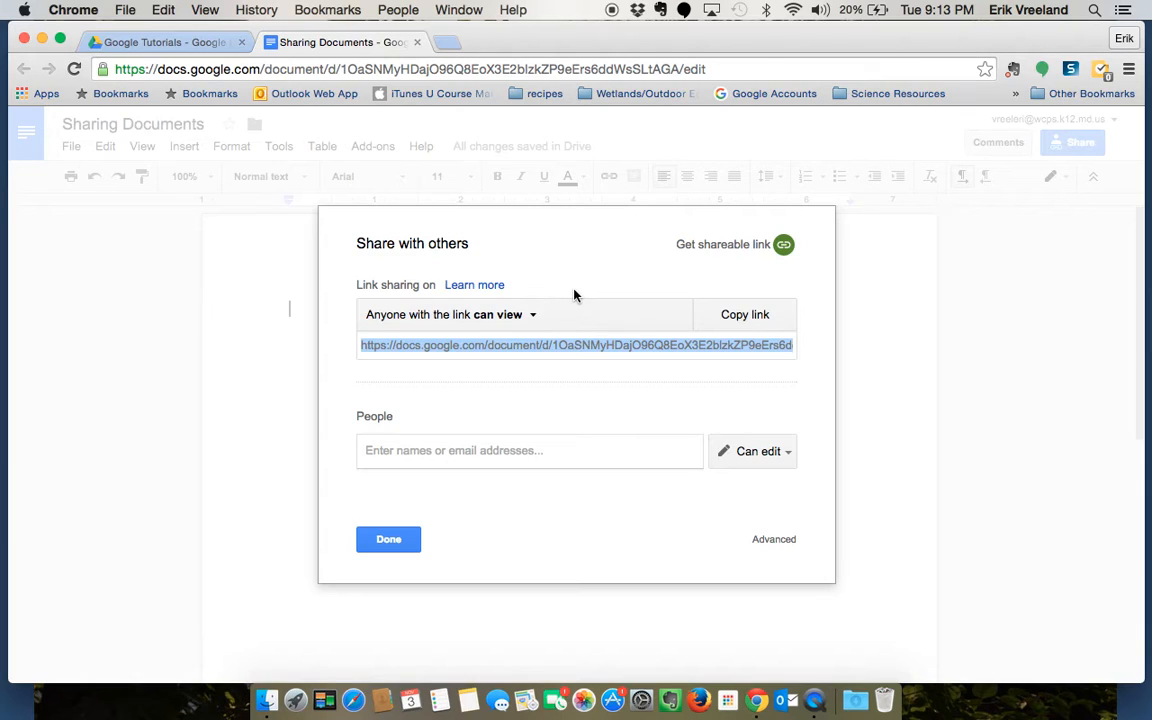
{"action": "mouse_move", "coordinate": [532, 372]}
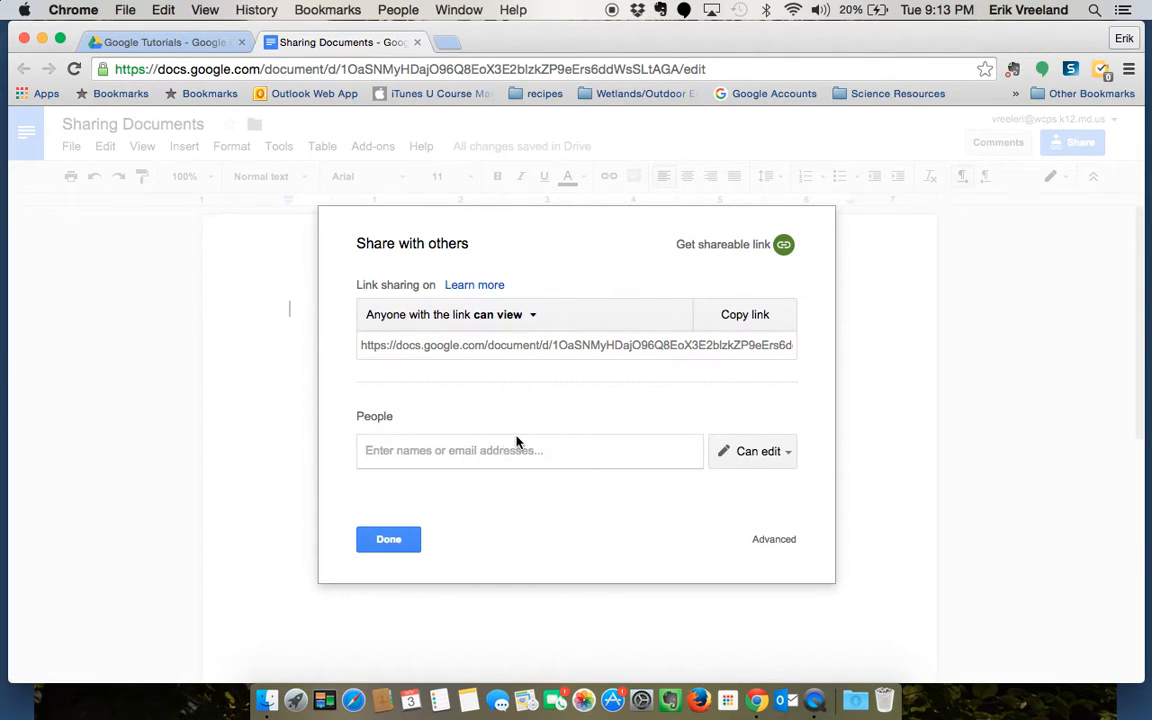
{"action": "mouse_move", "coordinate": [467, 420]}
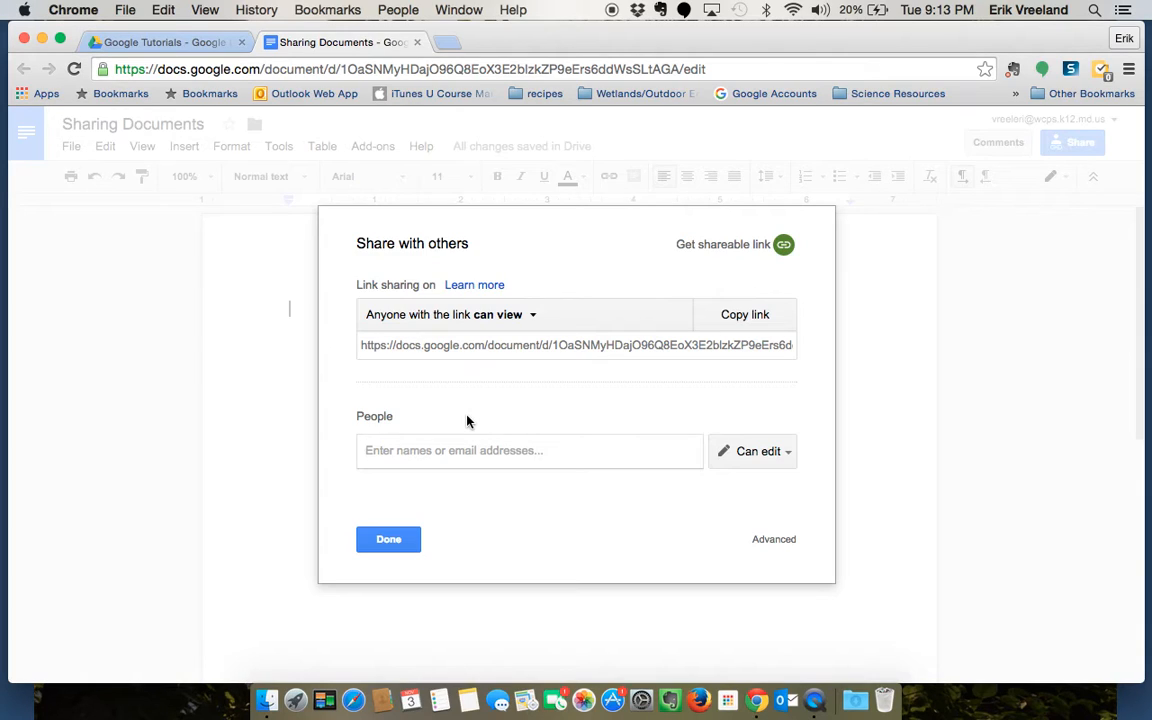
{"action": "mouse_move", "coordinate": [420, 496]}
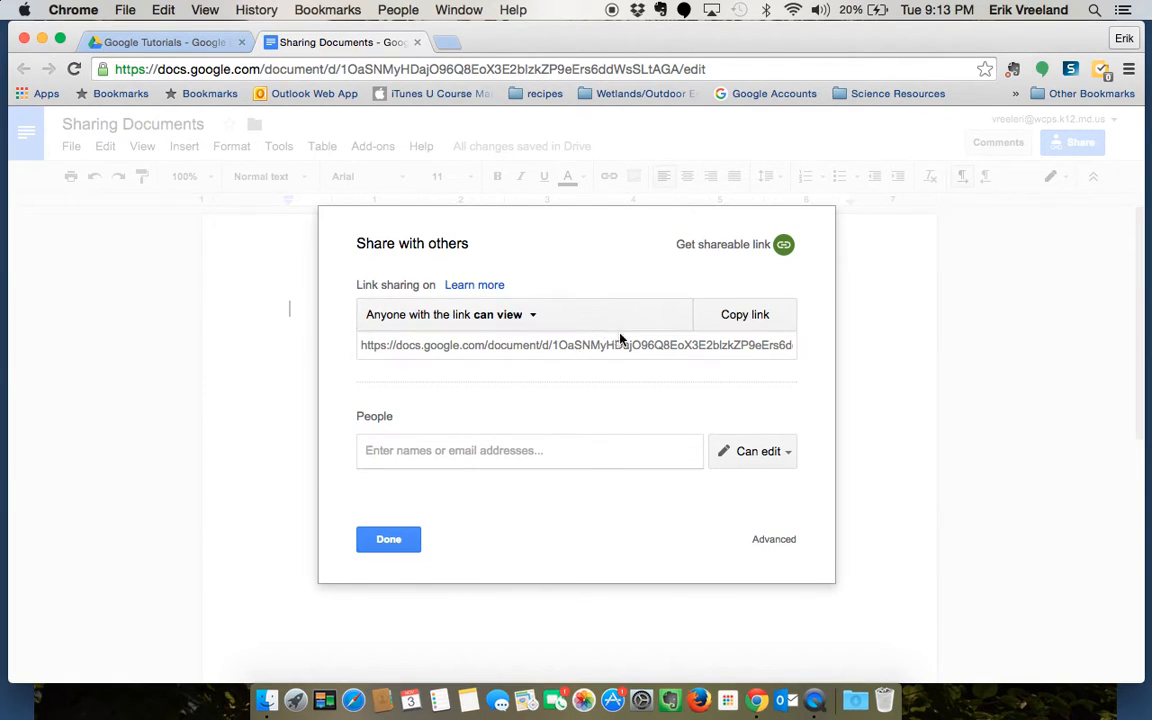
{"action": "mouse_move", "coordinate": [663, 348]}
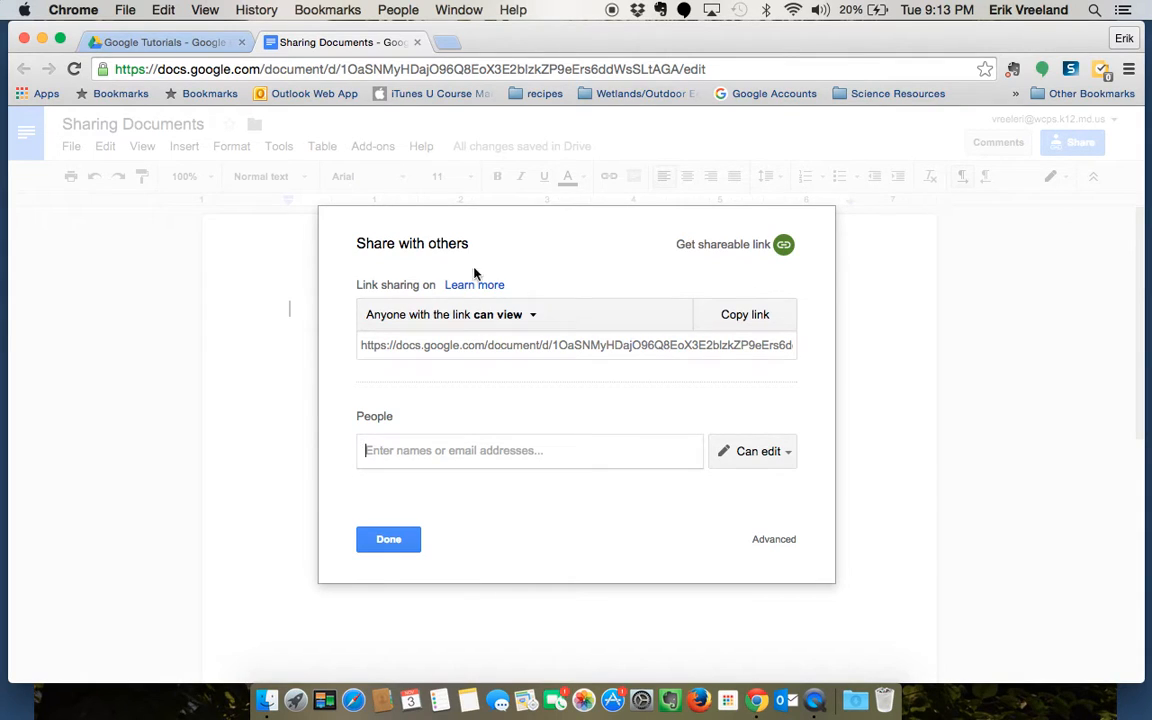
{"action": "mouse_move", "coordinate": [331, 334]}
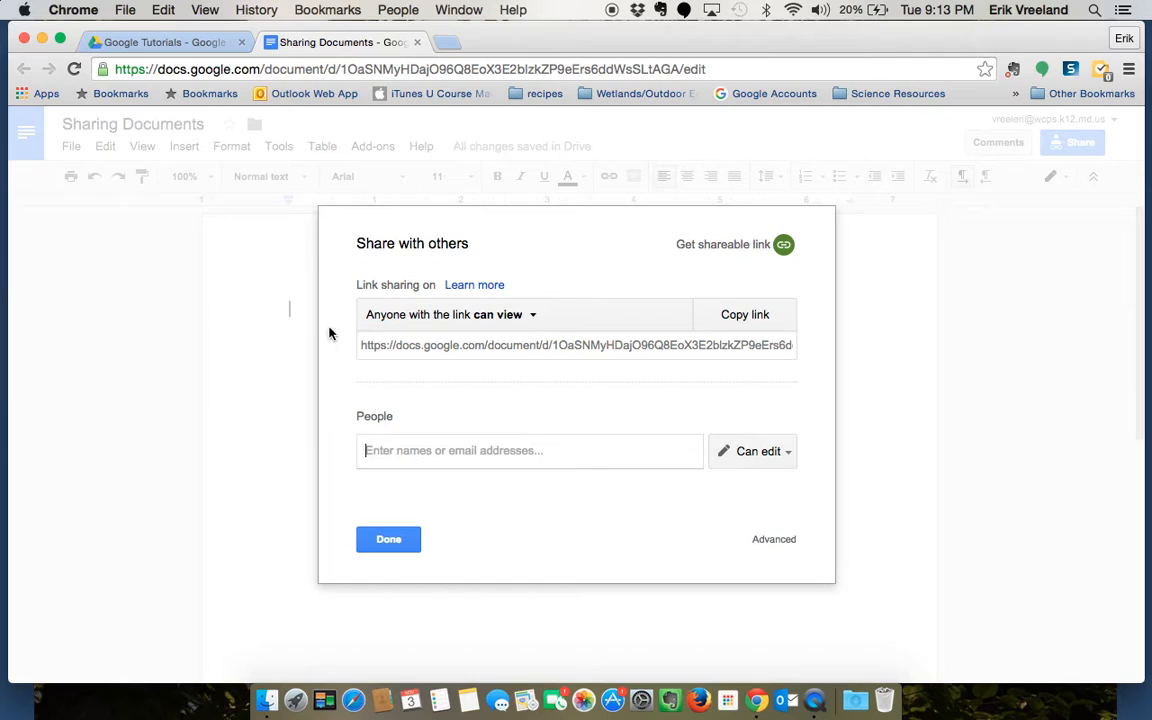
{"action": "mouse_move", "coordinate": [376, 350]}
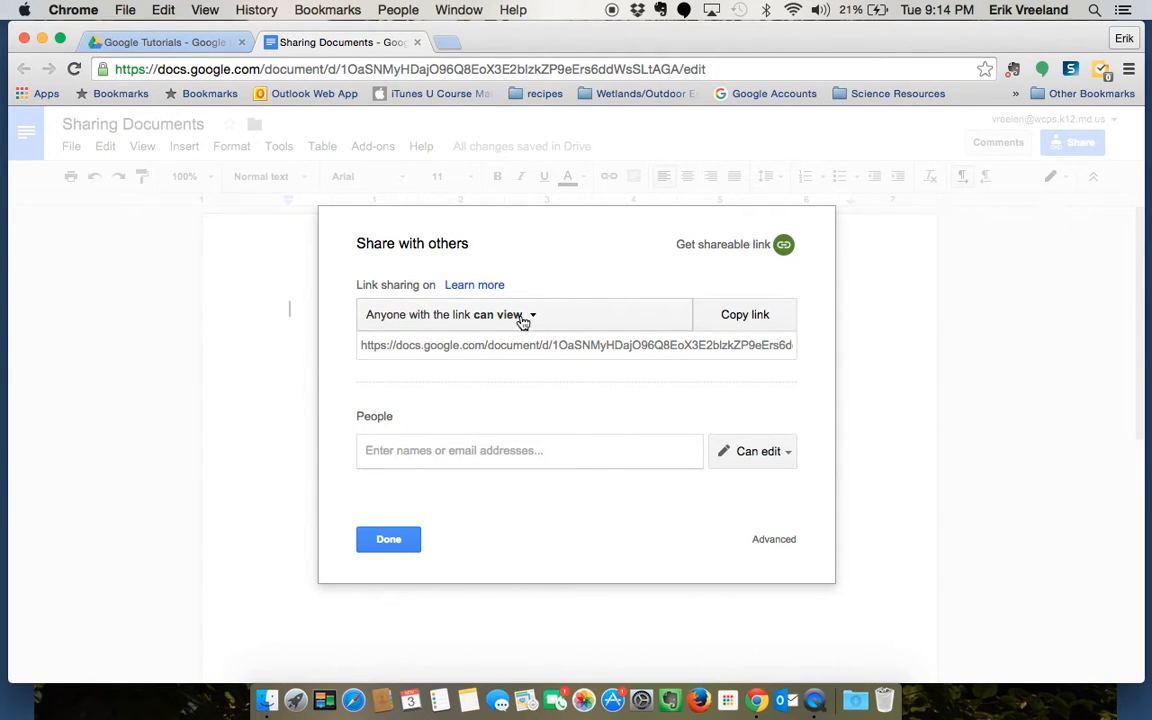
{"action": "mouse_move", "coordinate": [535, 319]}
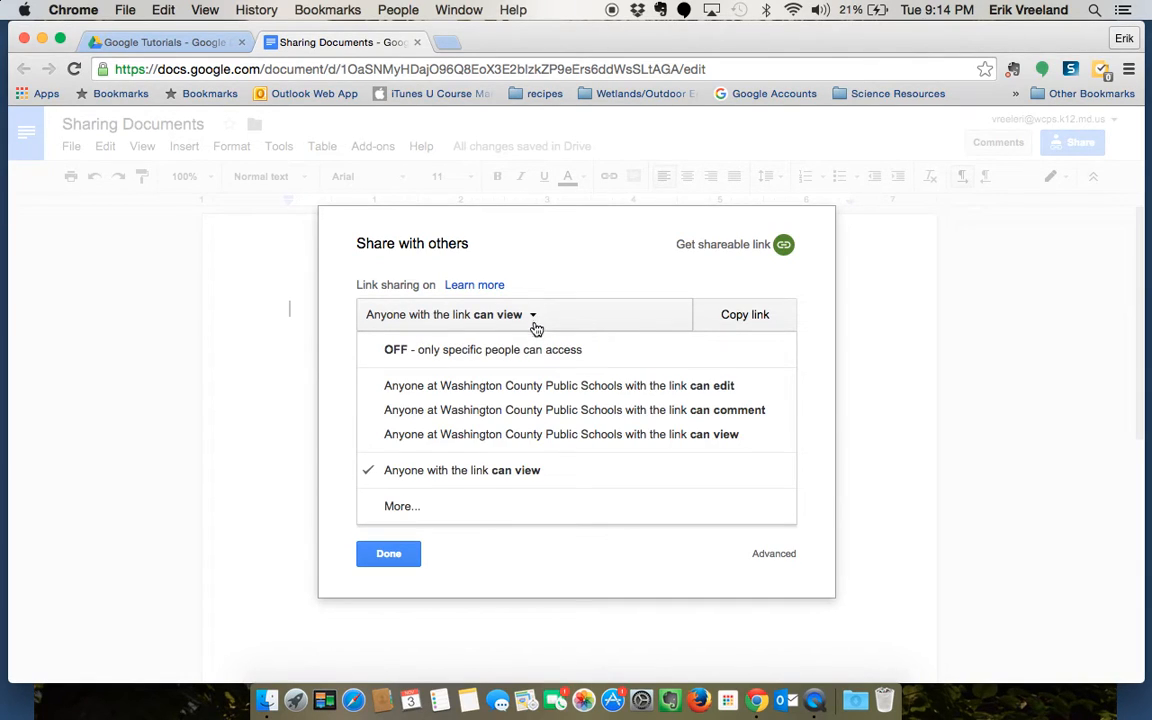
{"action": "mouse_move", "coordinate": [462, 470]}
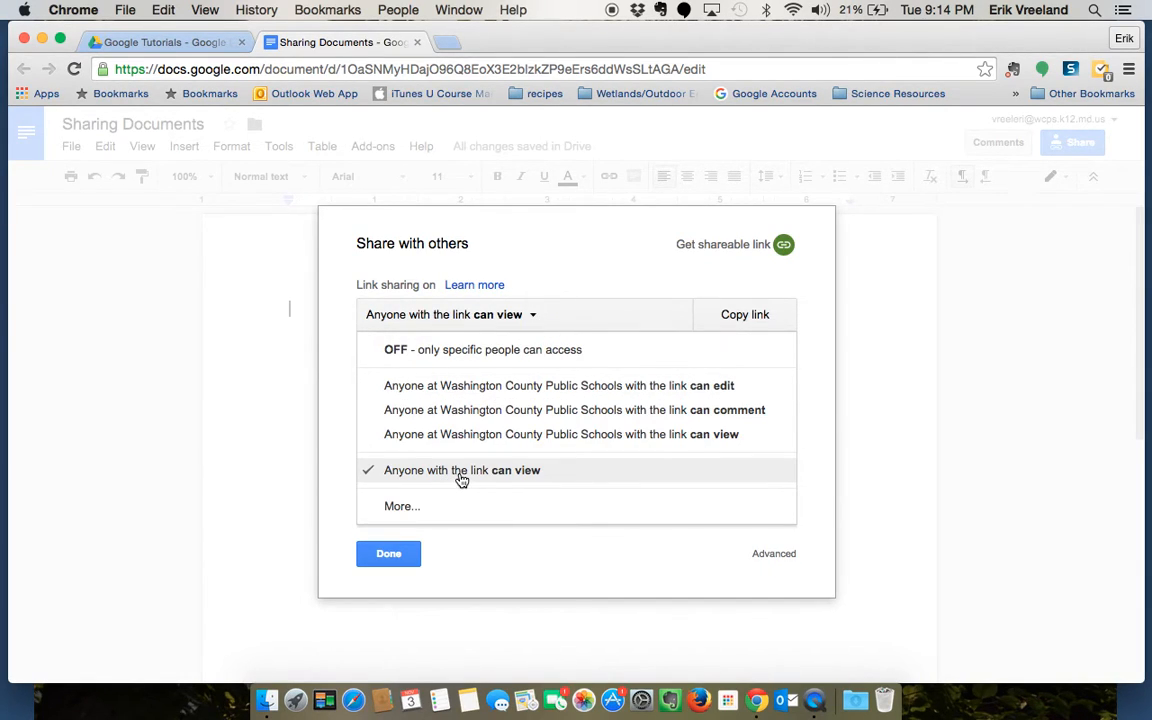
{"action": "mouse_move", "coordinate": [402, 506]}
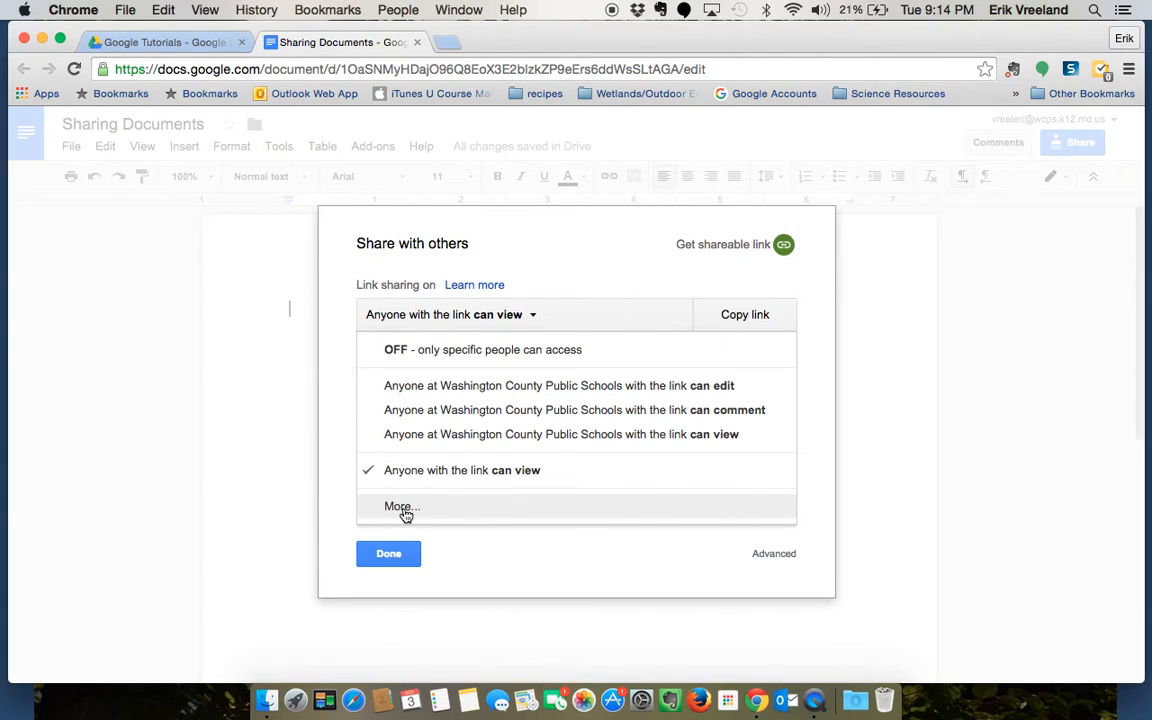
Set link sharing to 'On - Washington County Public Schools' with view-only access
{"action": "left_click", "coordinate": [400, 506]}
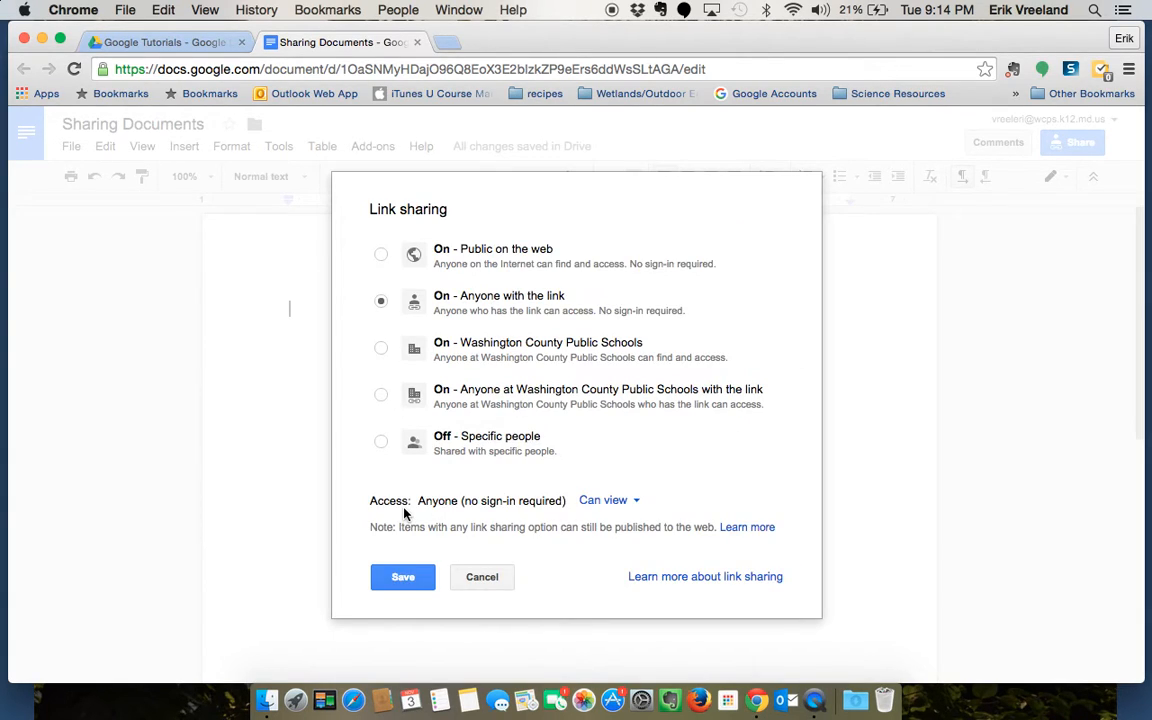
{"action": "mouse_move", "coordinate": [535, 305]}
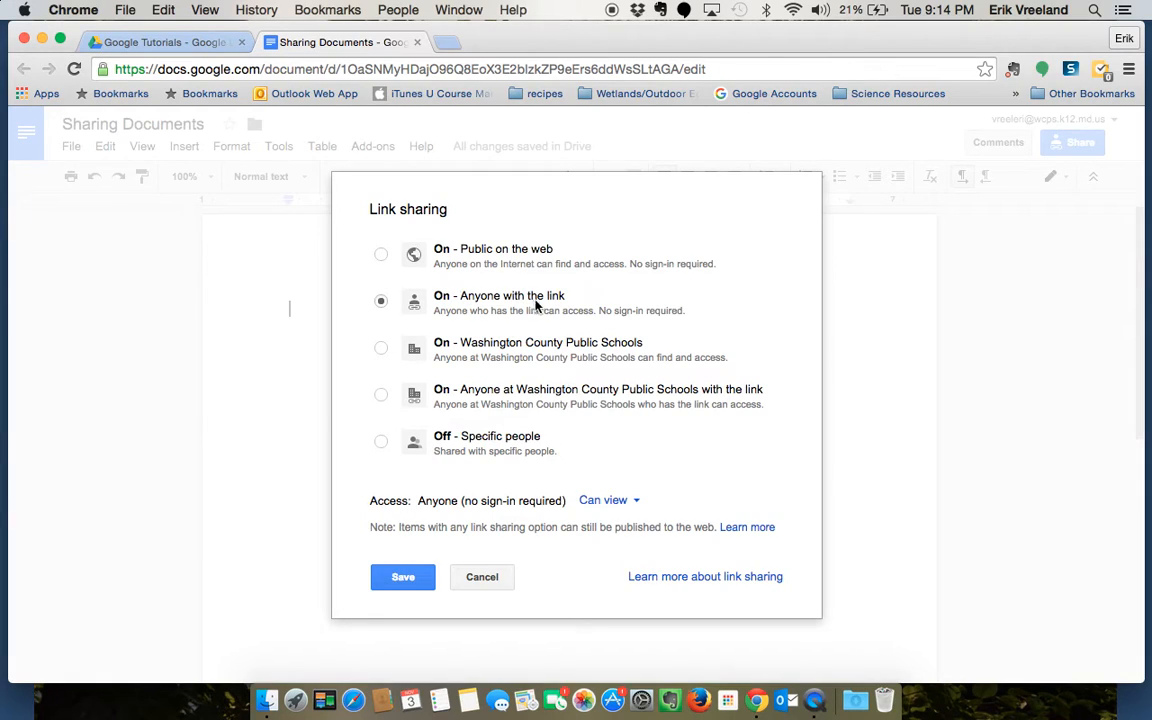
{"action": "mouse_move", "coordinate": [495, 248]}
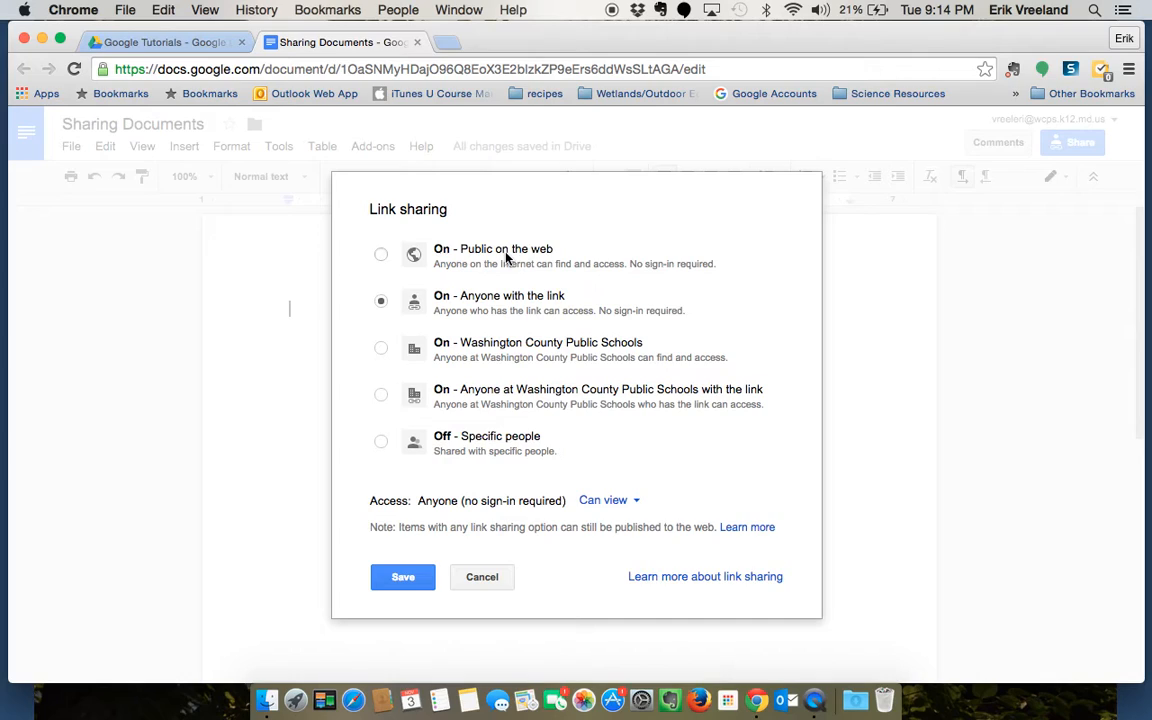
{"action": "mouse_move", "coordinate": [478, 248]}
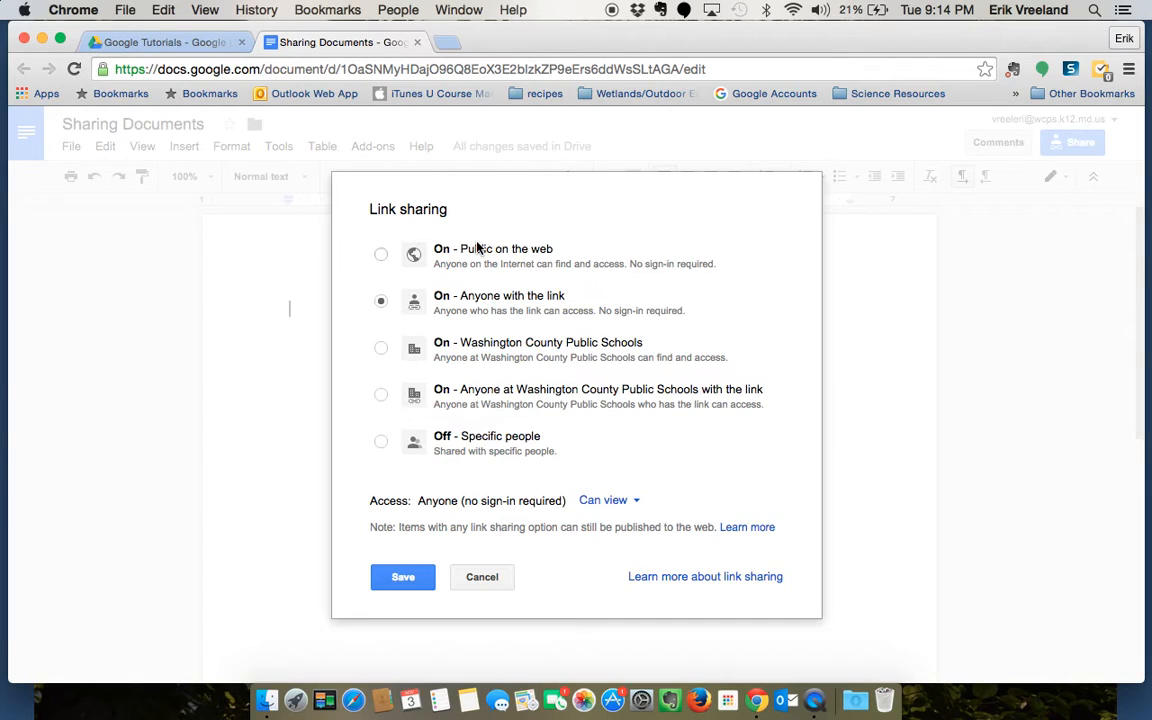
{"action": "mouse_move", "coordinate": [580, 454]}
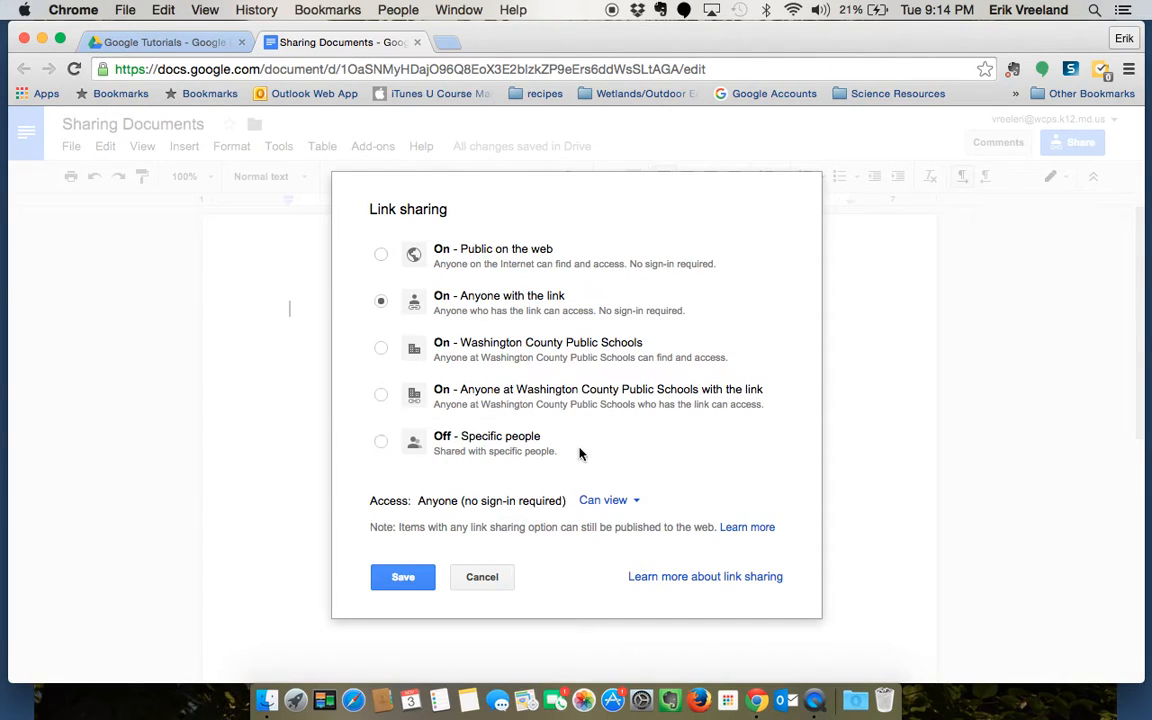
{"action": "left_click", "coordinate": [609, 500]}
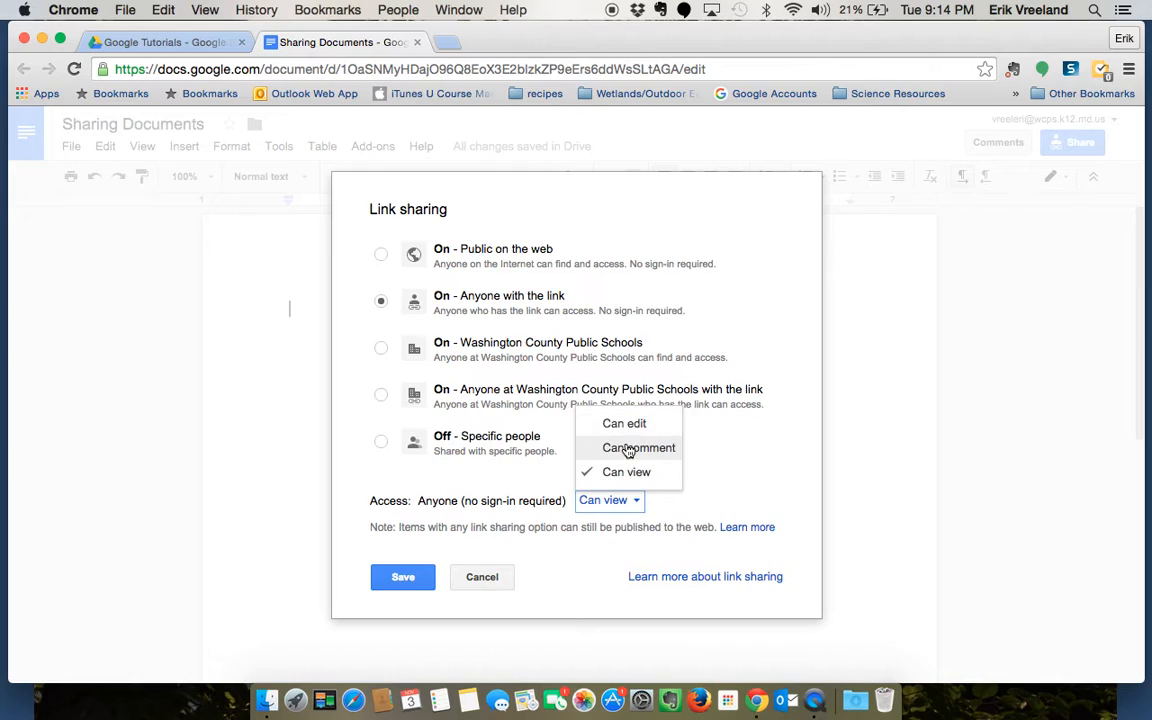
{"action": "mouse_move", "coordinate": [627, 471]}
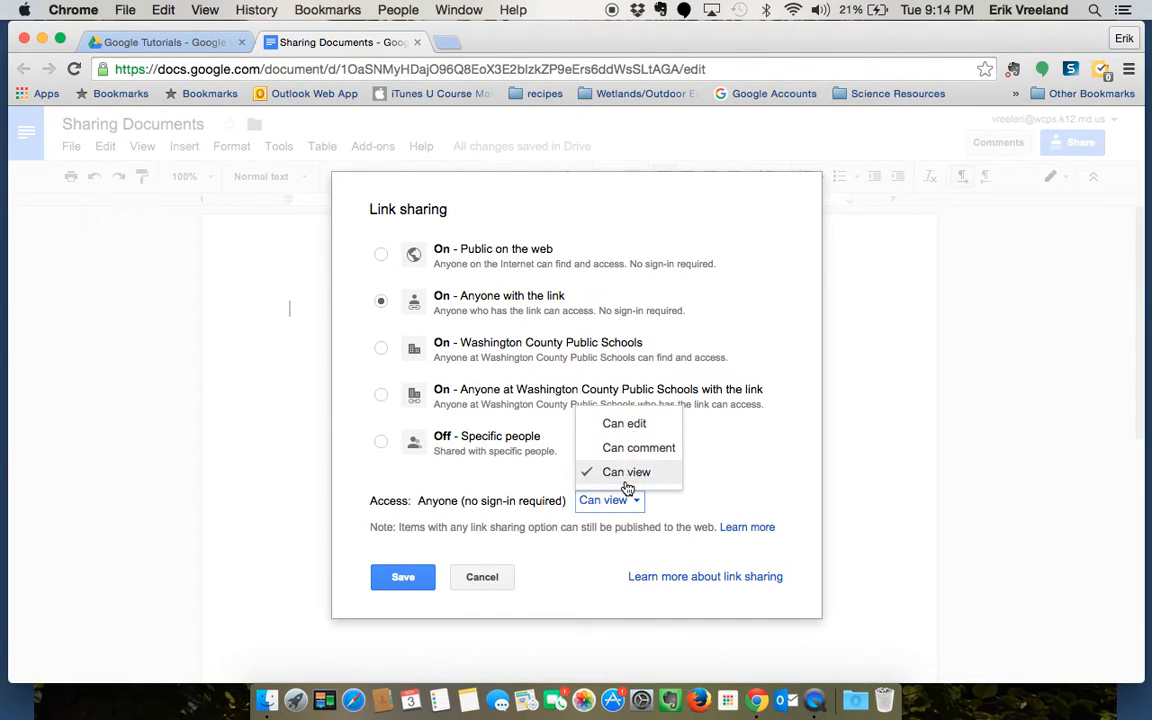
{"action": "left_click", "coordinate": [626, 471]}
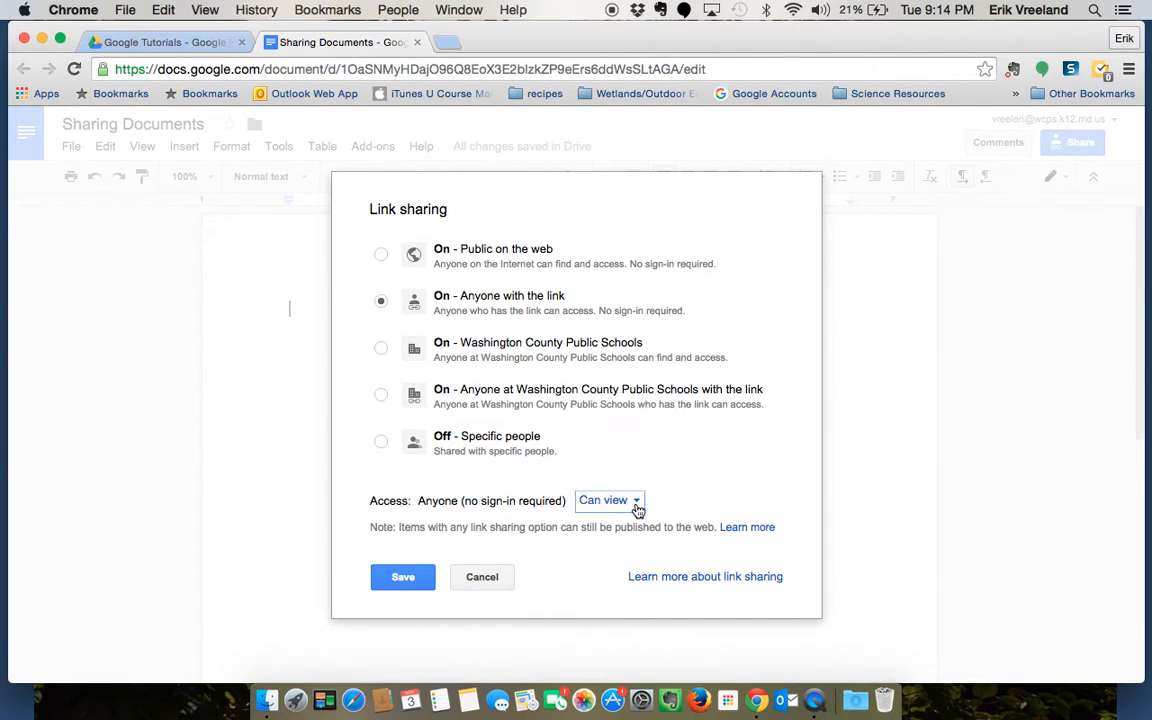
{"action": "left_click", "coordinate": [381, 348]}
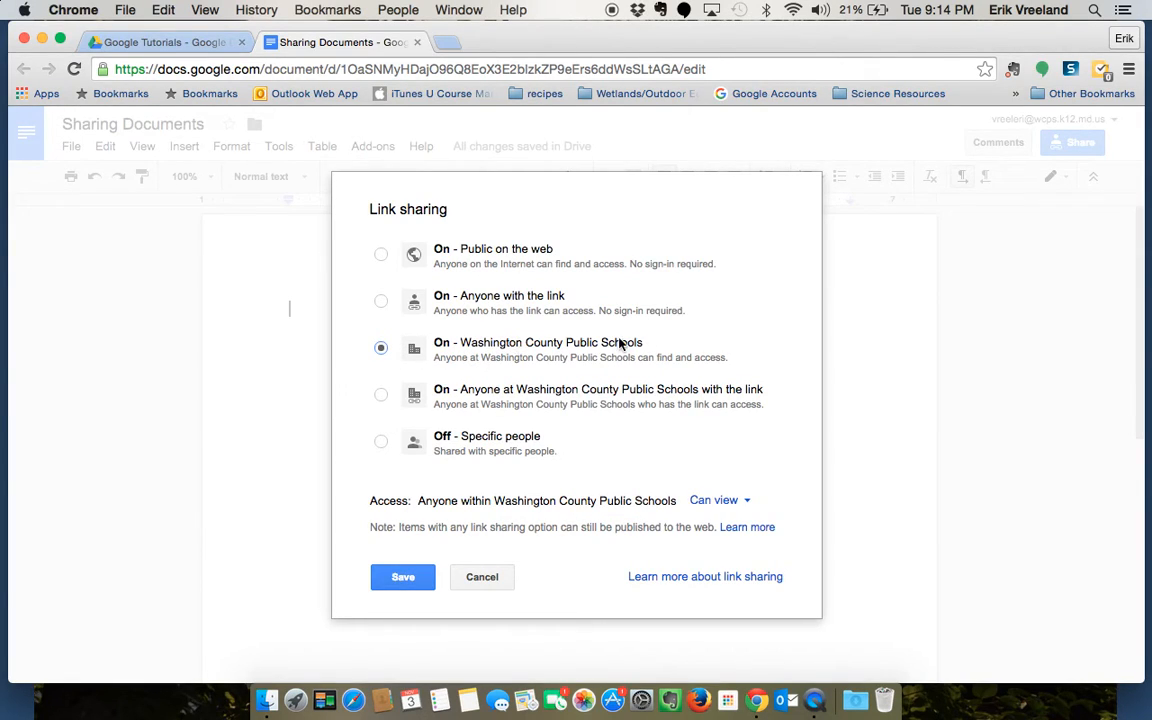
{"action": "mouse_move", "coordinate": [562, 328]}
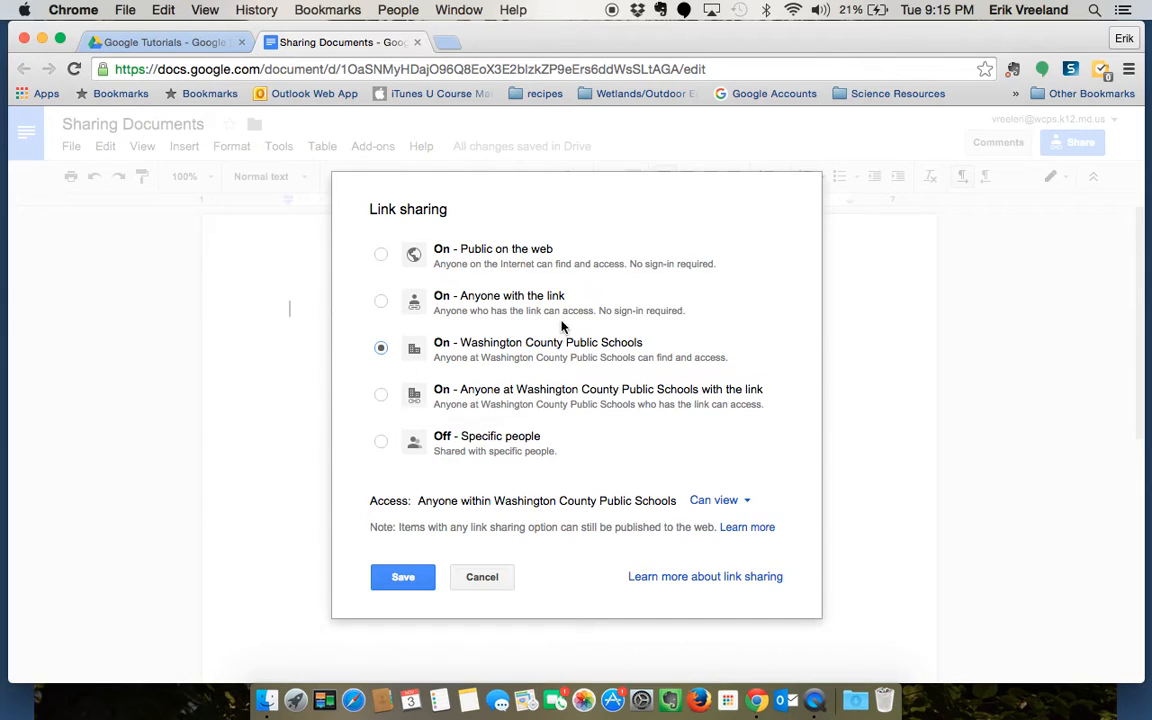
{"action": "mouse_move", "coordinate": [378, 401]}
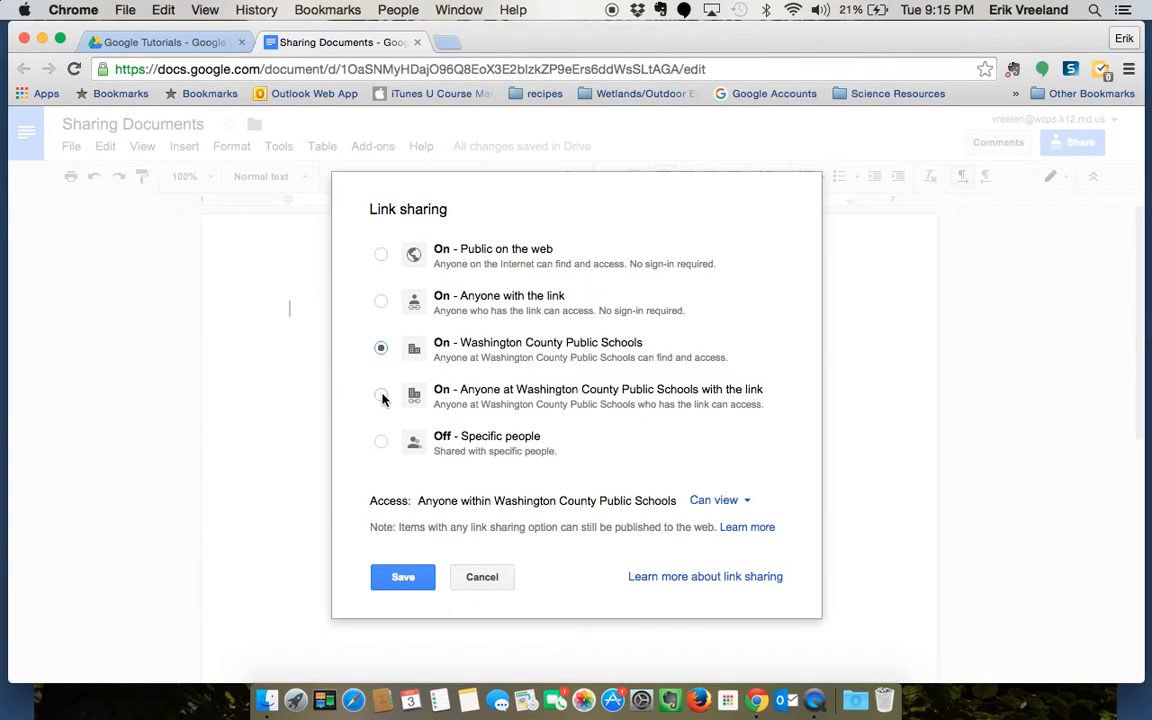
{"action": "mouse_move", "coordinate": [375, 307]}
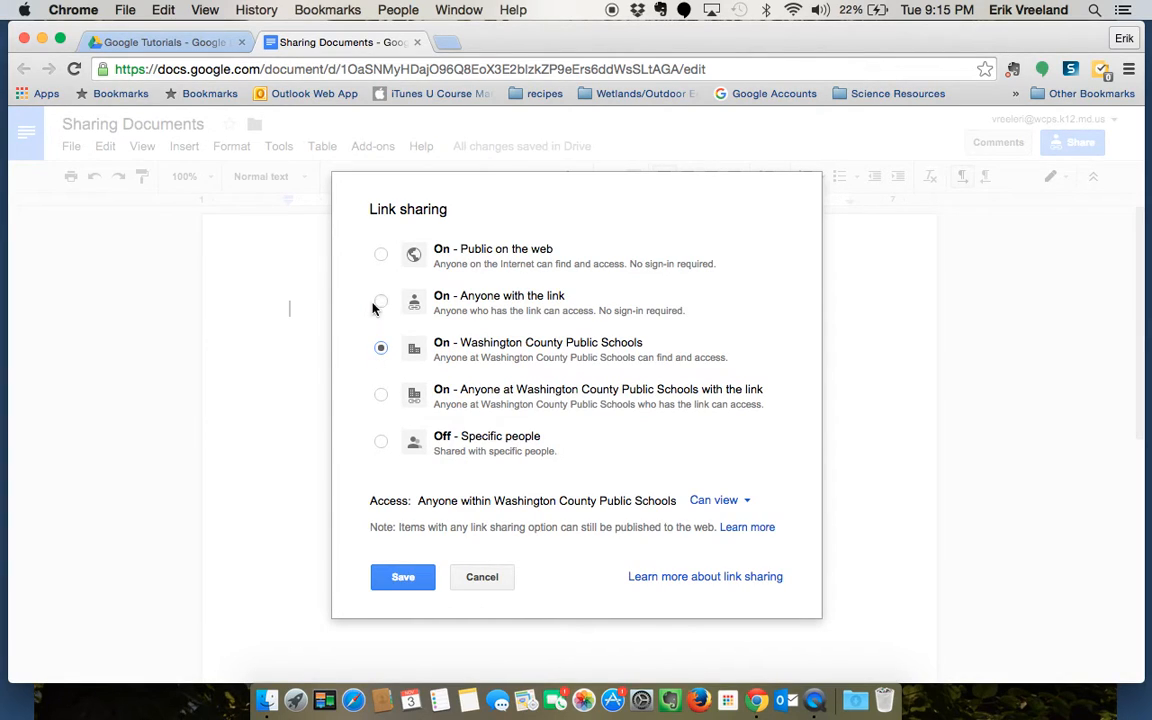
{"action": "mouse_move", "coordinate": [378, 290]}
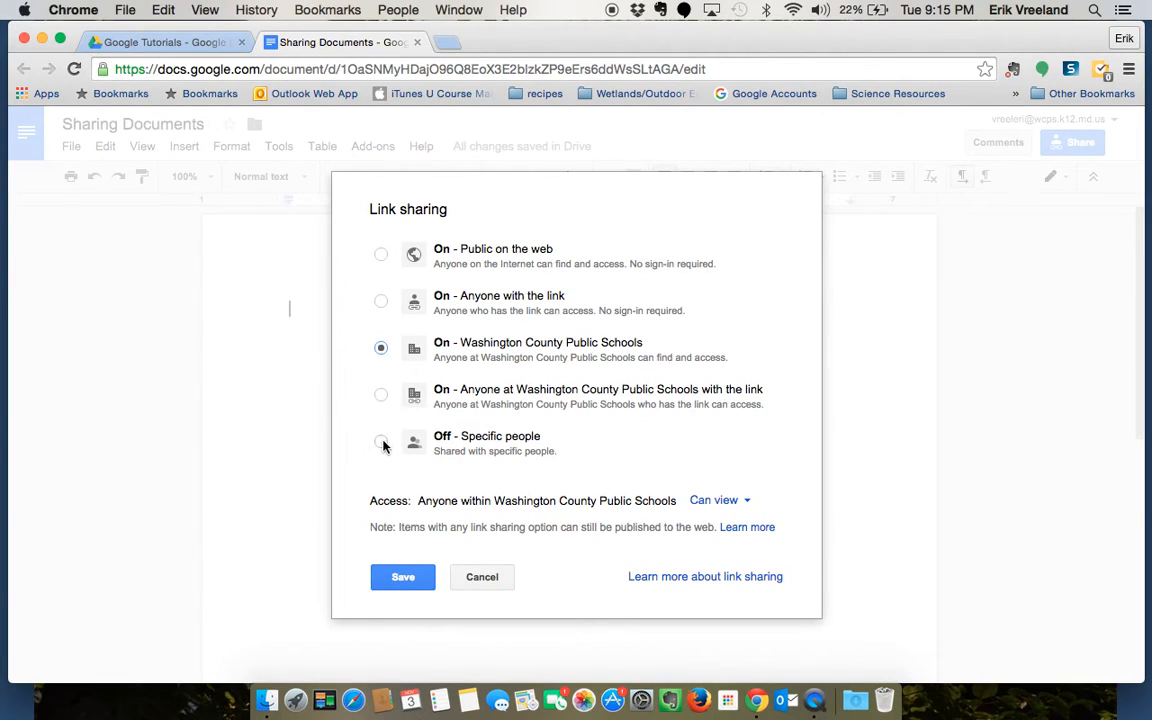
{"action": "left_click", "coordinate": [381, 441]}
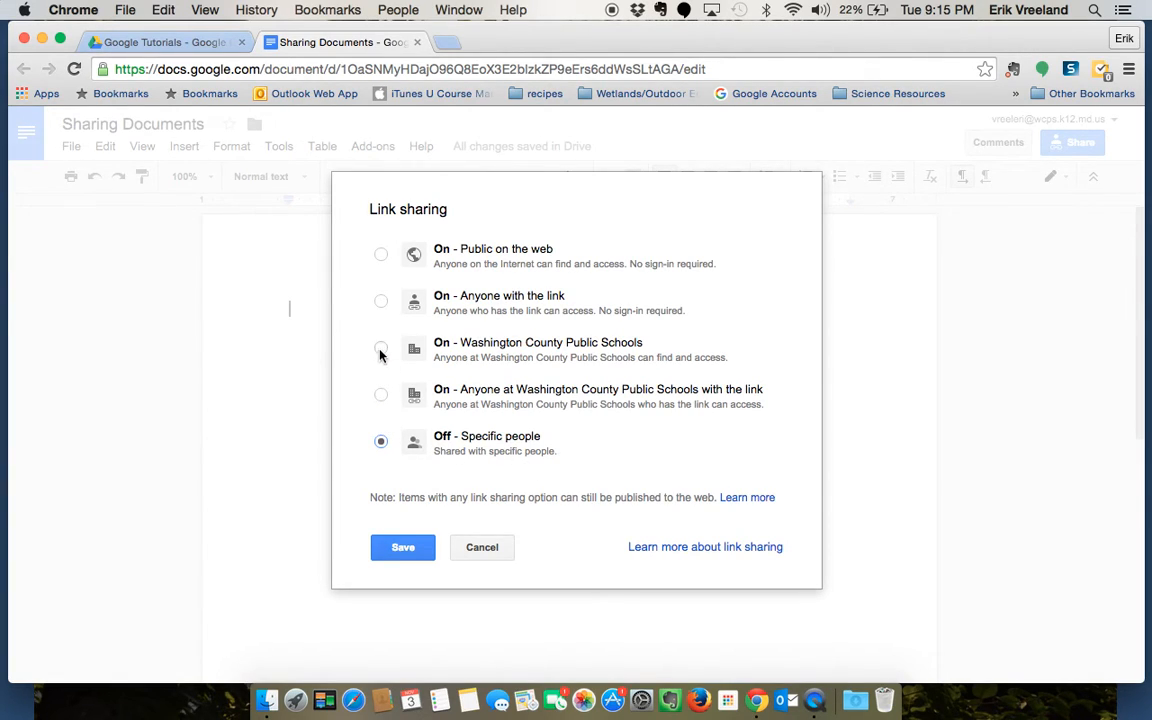
{"action": "left_click", "coordinate": [380, 348]}
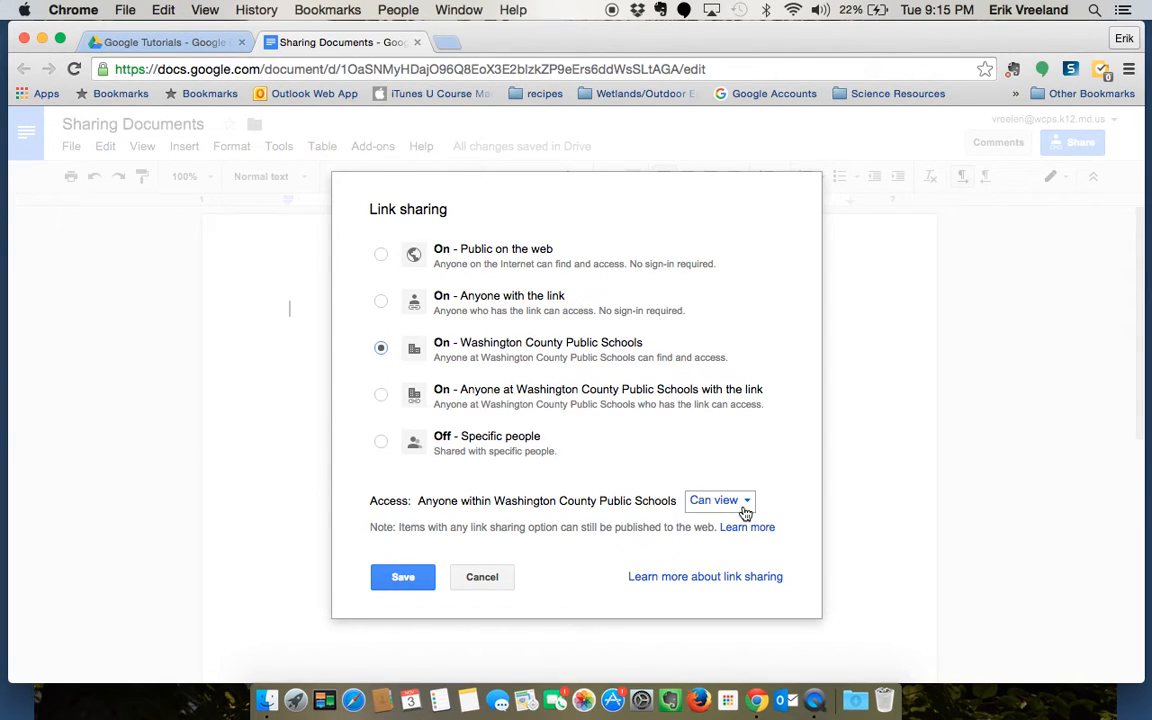
{"action": "mouse_move", "coordinate": [409, 543]}
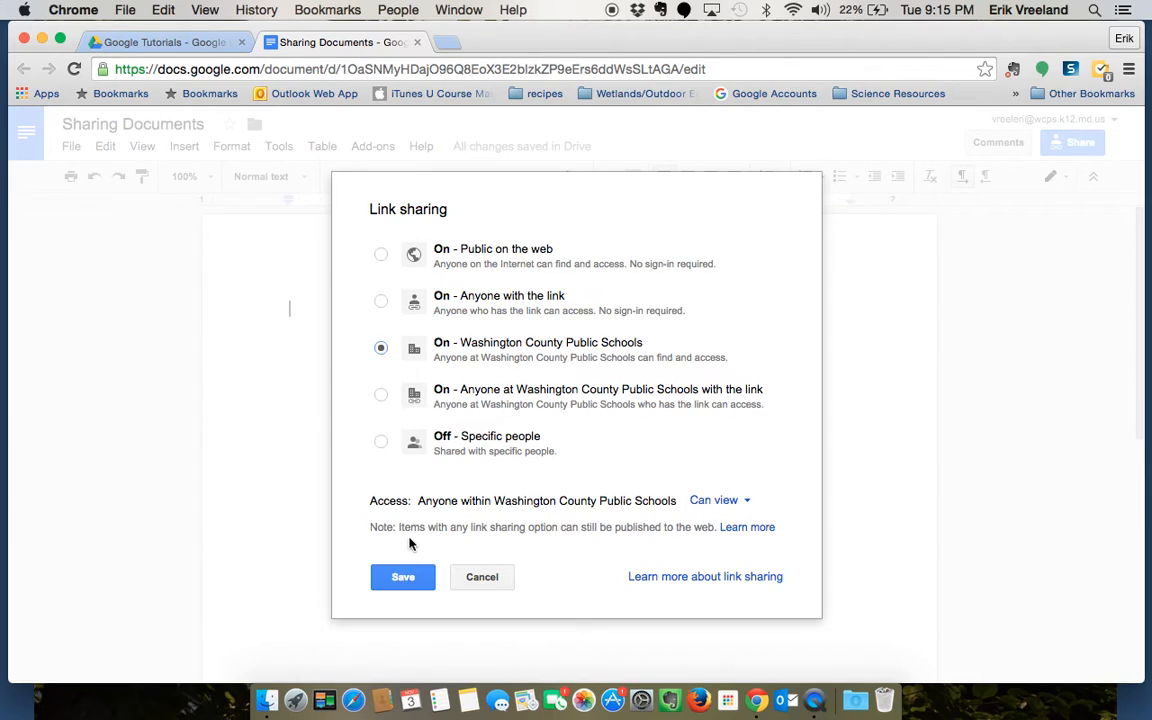
Save the Washington County Public Schools link-sharing setting
{"action": "left_click", "coordinate": [403, 576]}
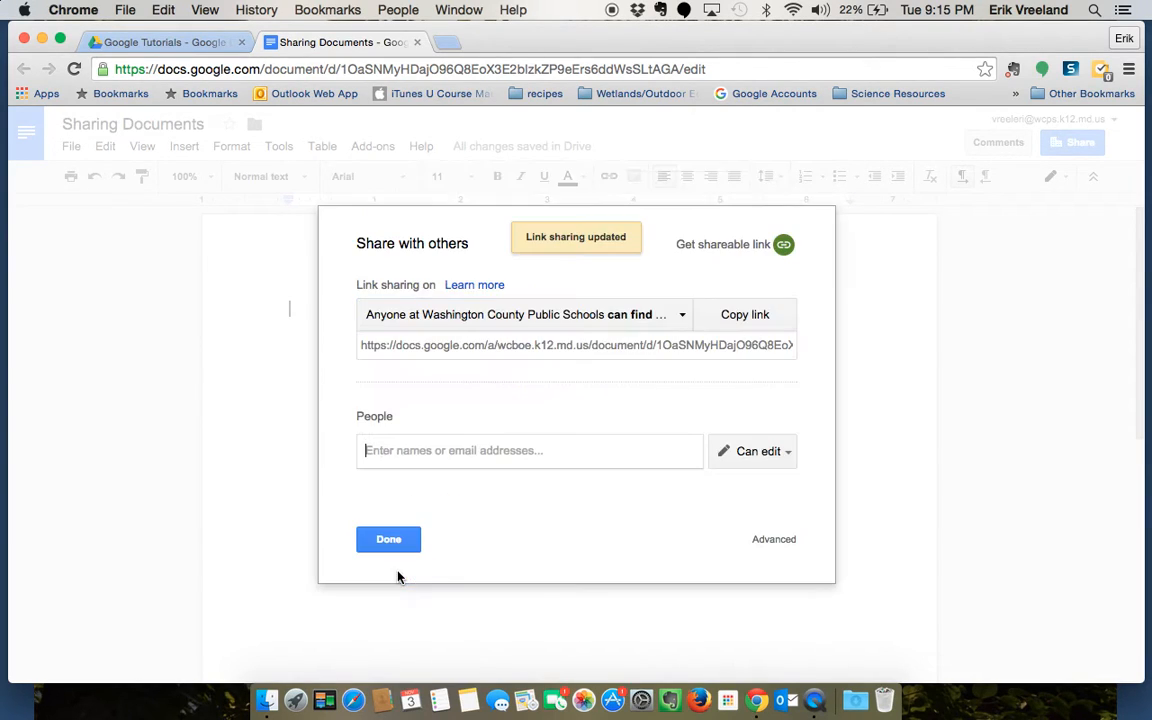
{"action": "mouse_move", "coordinate": [717, 346]}
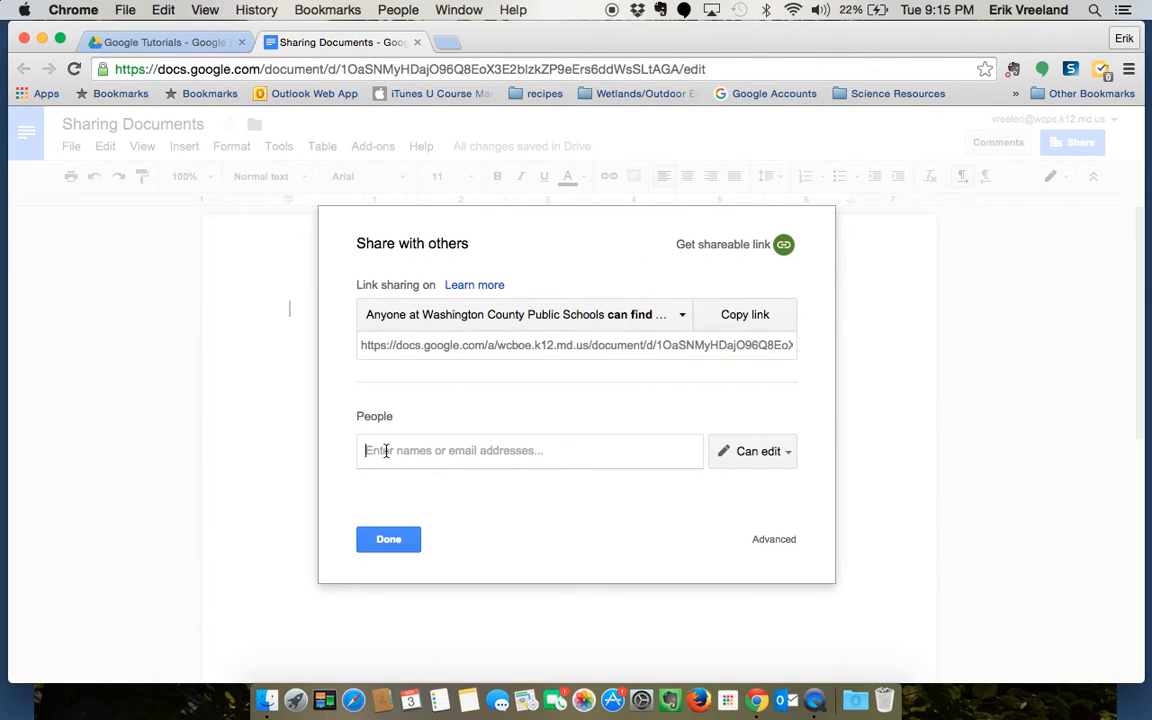
{"action": "mouse_move", "coordinate": [444, 477]}
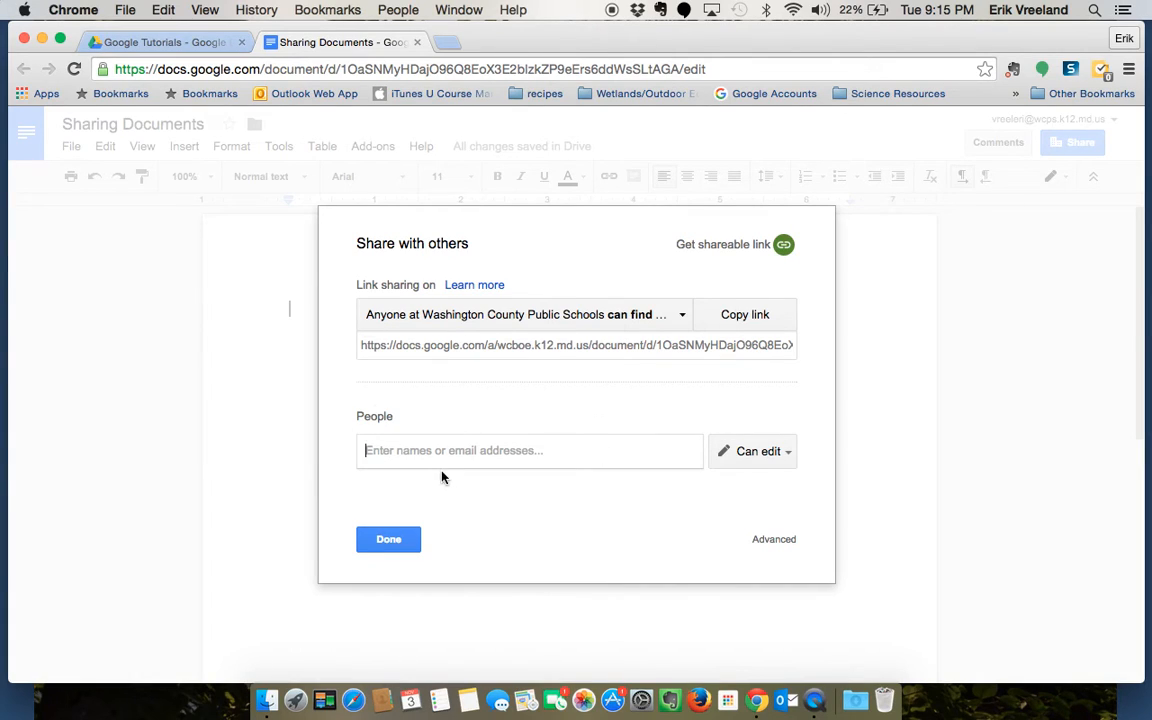
{"action": "type", "text": "v"}
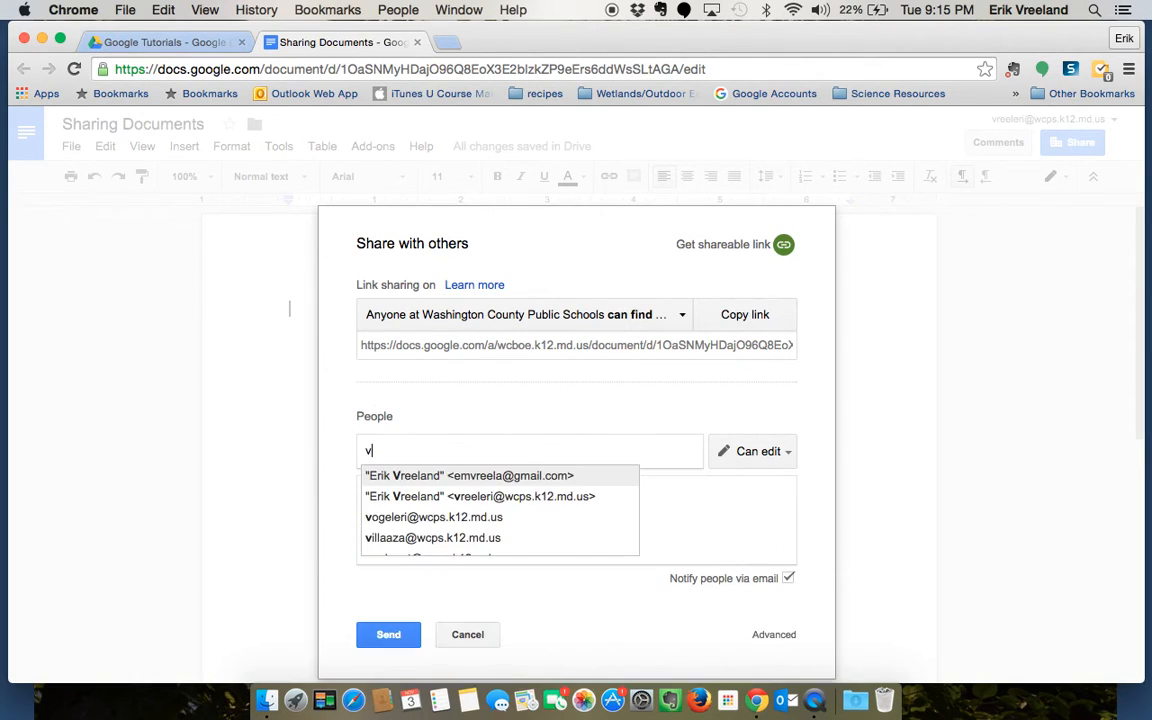
{"action": "type", "text": "reeleri"}
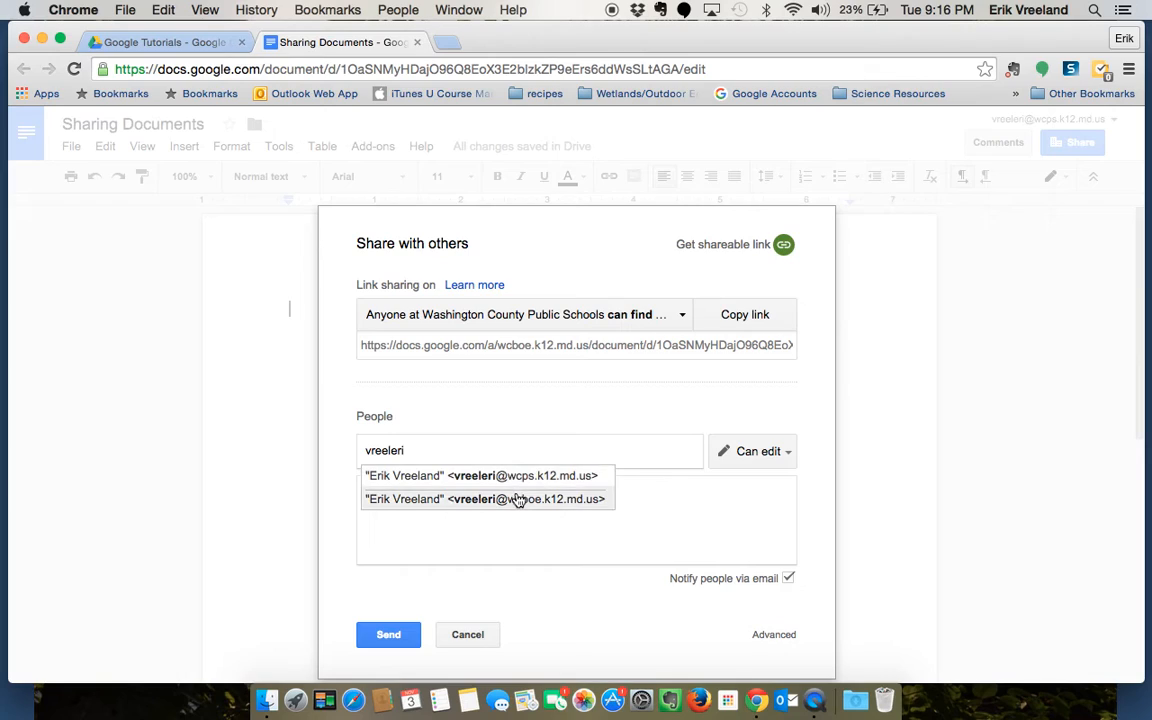
{"action": "mouse_move", "coordinate": [519, 485]}
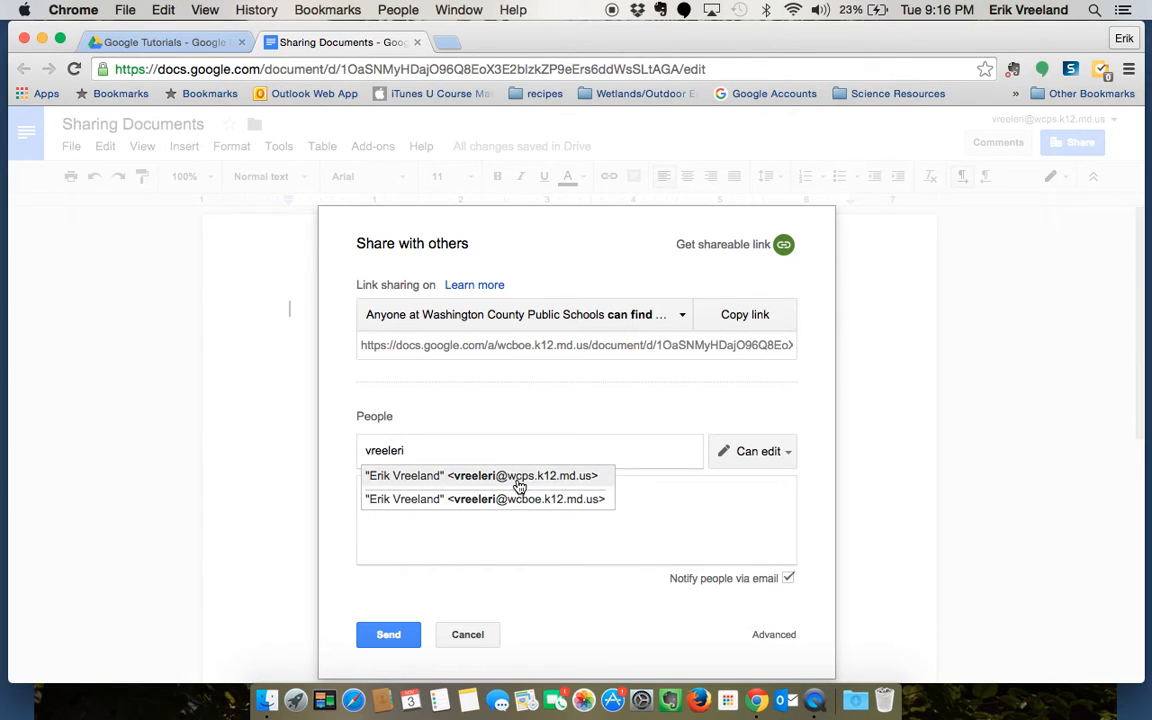
{"action": "mouse_move", "coordinate": [530, 488]}
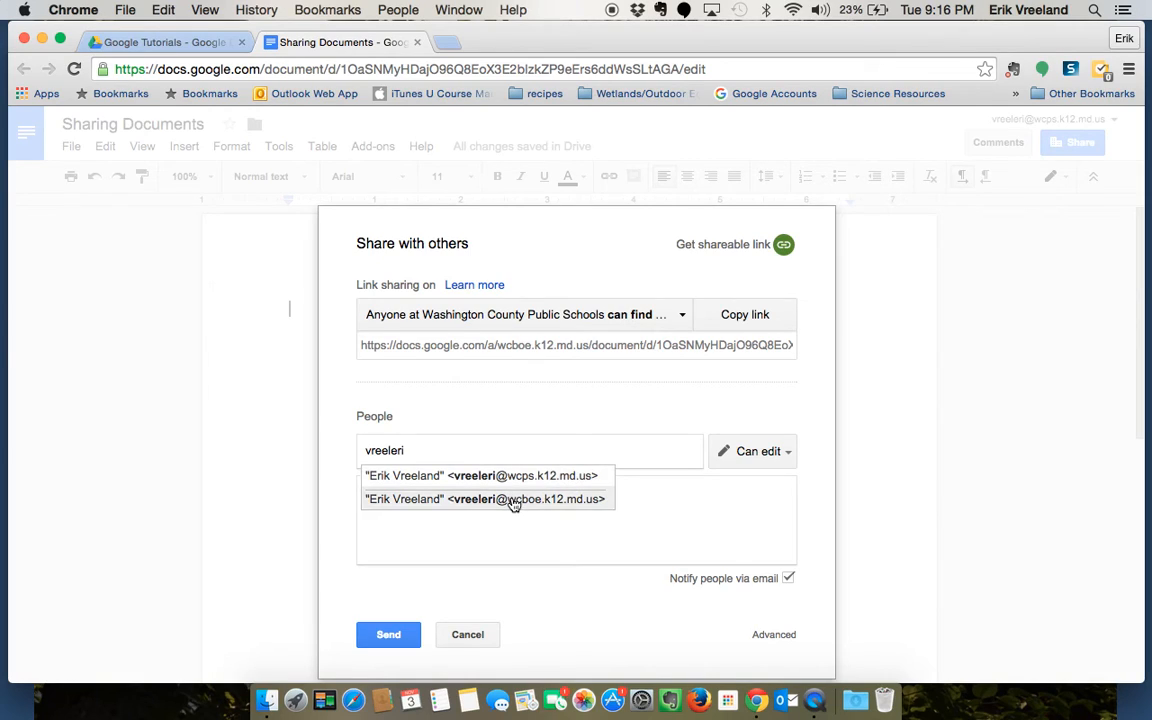
{"action": "mouse_move", "coordinate": [512, 475]}
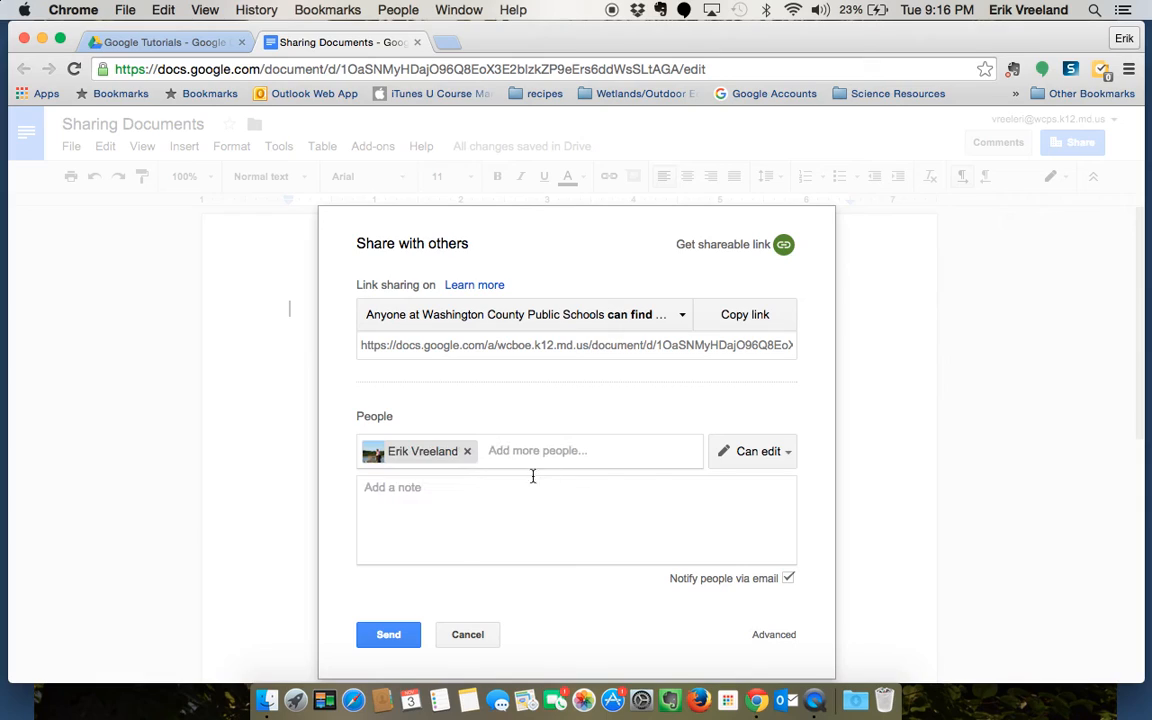
{"action": "left_click", "coordinate": [757, 451]}
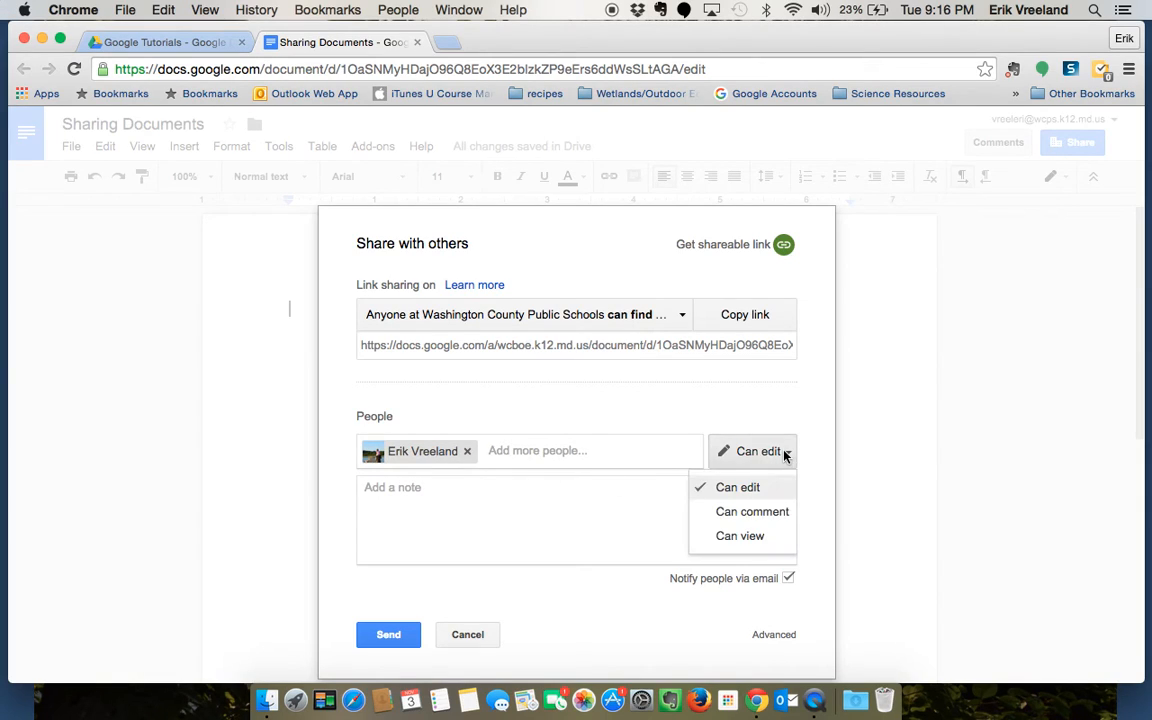
{"action": "mouse_move", "coordinate": [735, 487]}
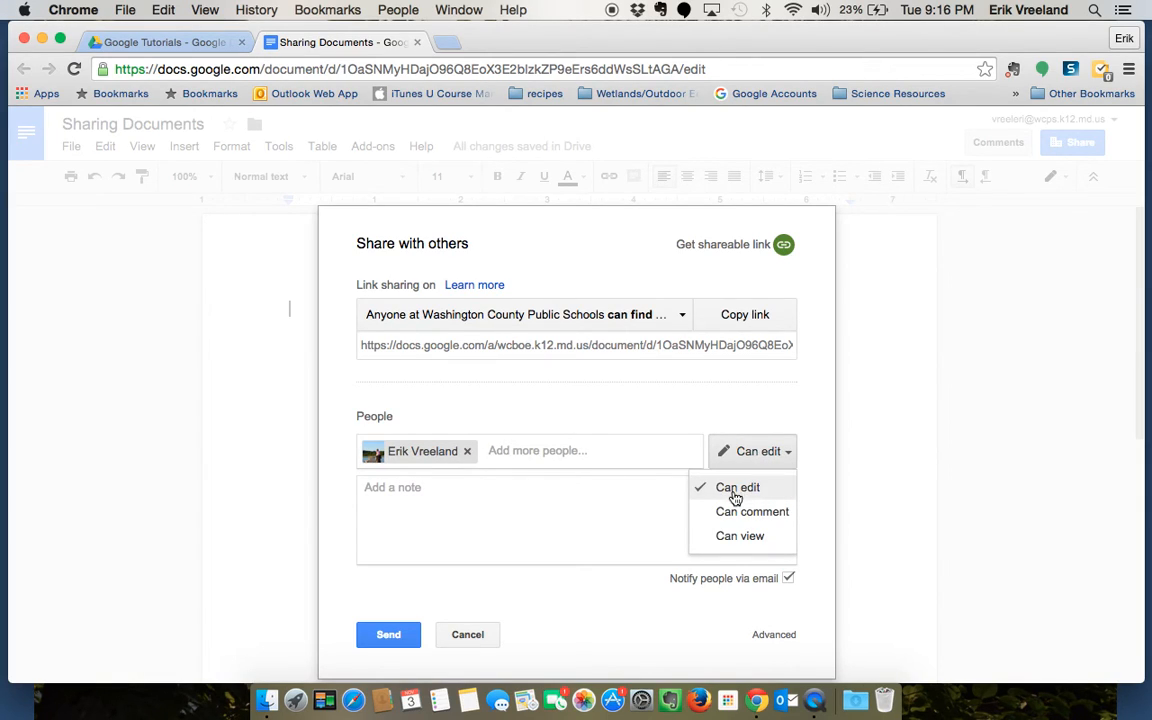
{"action": "mouse_move", "coordinate": [728, 536]}
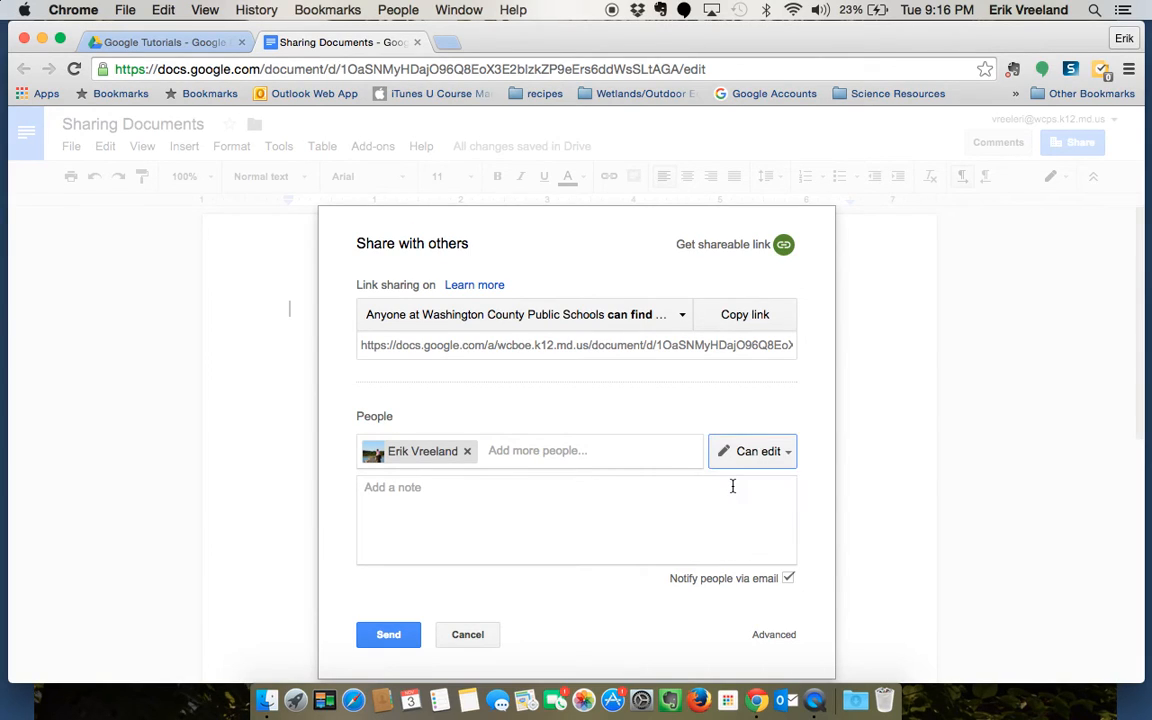
{"action": "left_click", "coordinate": [515, 495]}
{"action": "type", "text": "I just s"}
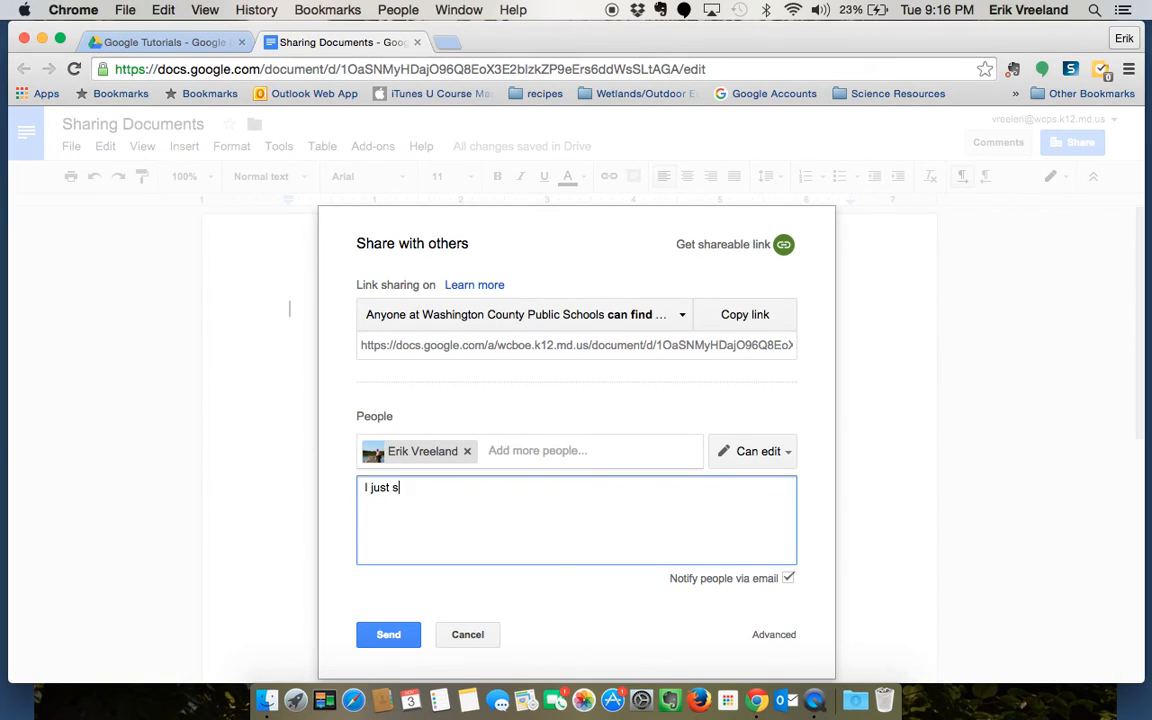
Add the note "I just shared a new document!" to the invitation
{"action": "type", "text": "hared a new do"}
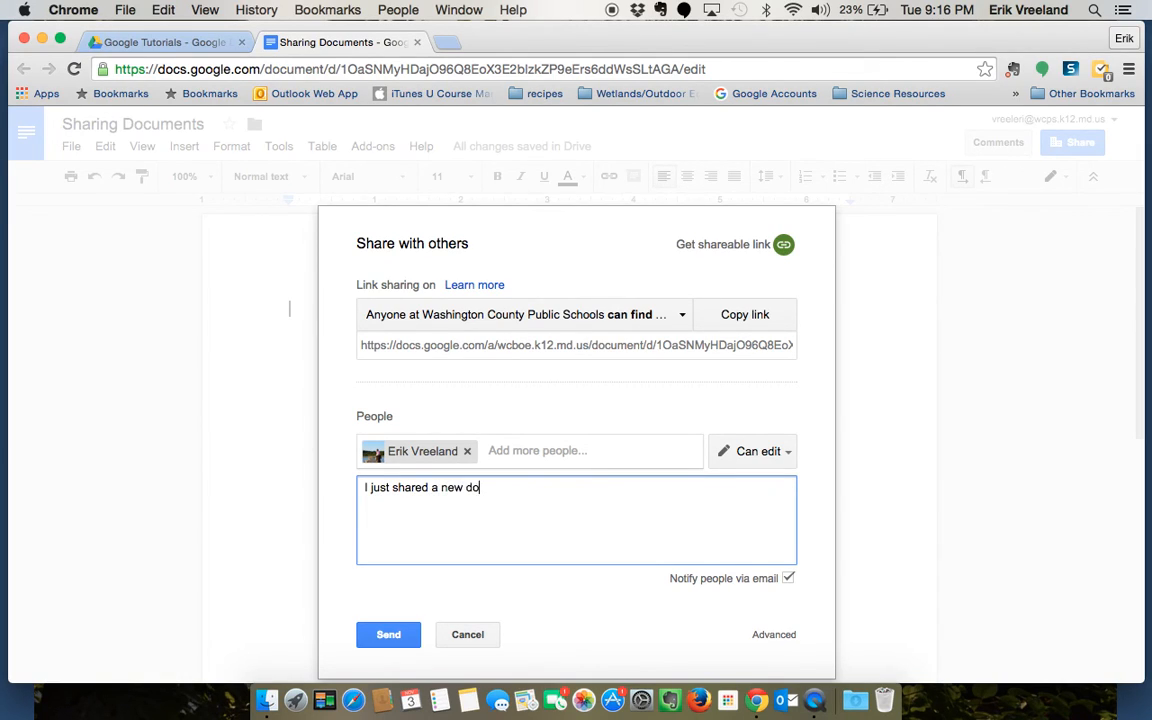
{"action": "type", "text": "cument!"}
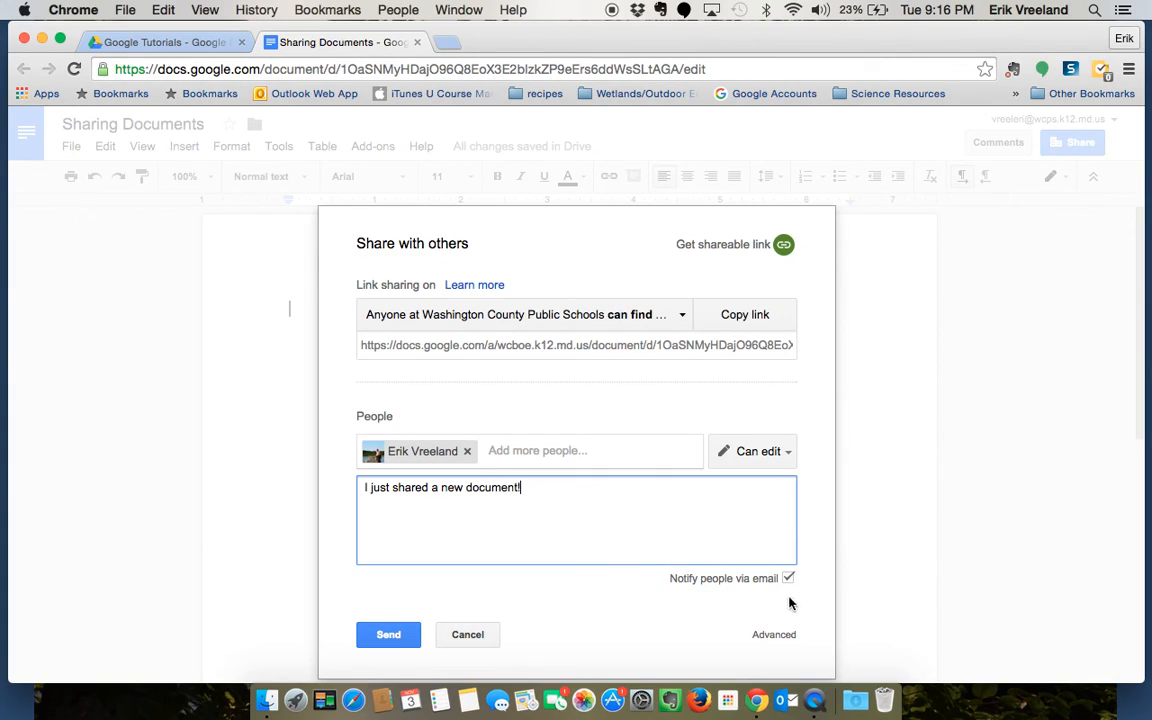
{"action": "mouse_move", "coordinate": [715, 590]}
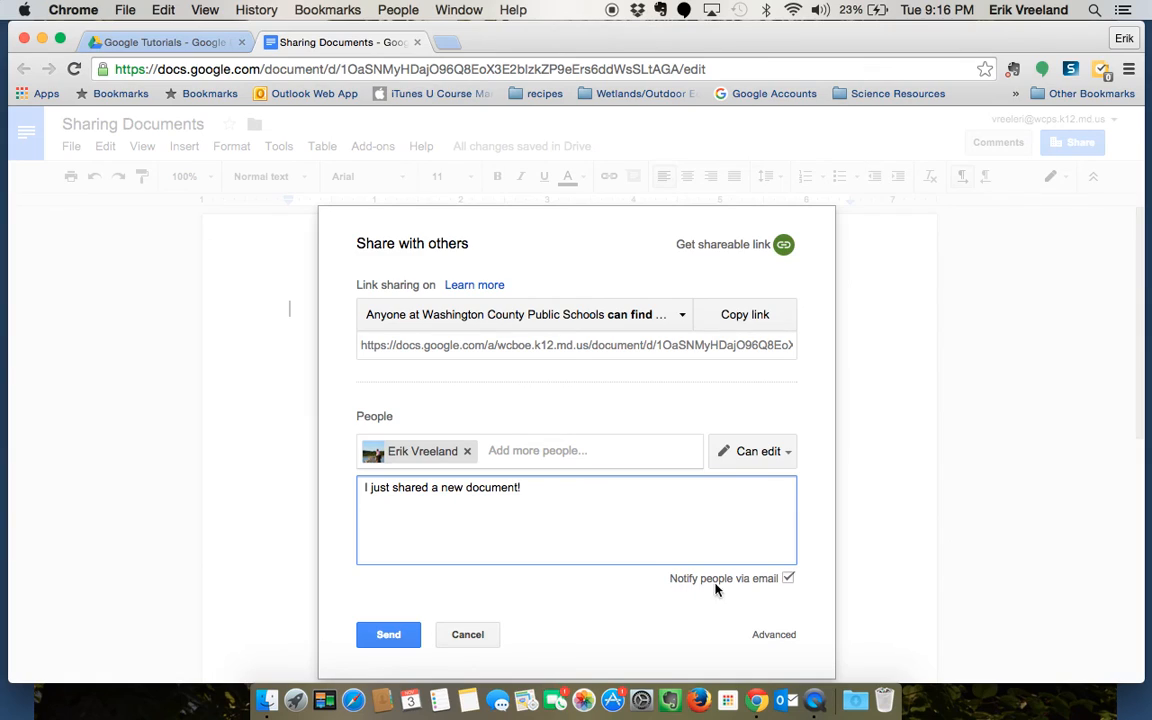